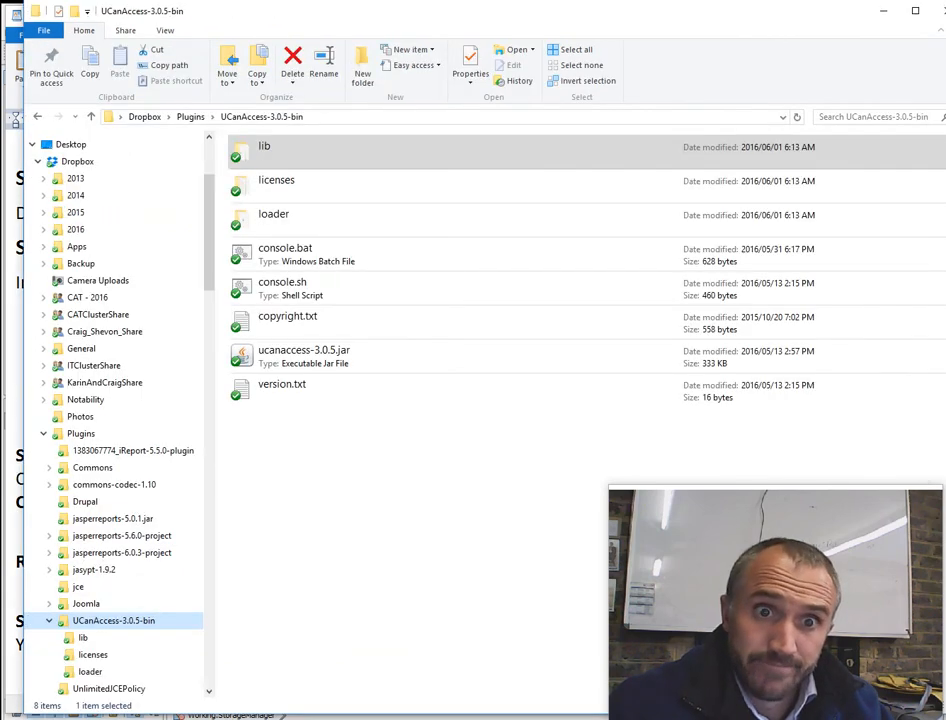
Step: Browse UCanAccess-3.0.5-bin, select ucanaccess-3.0.5.jar and open its lib folder of dependency jars
click(532, 460)
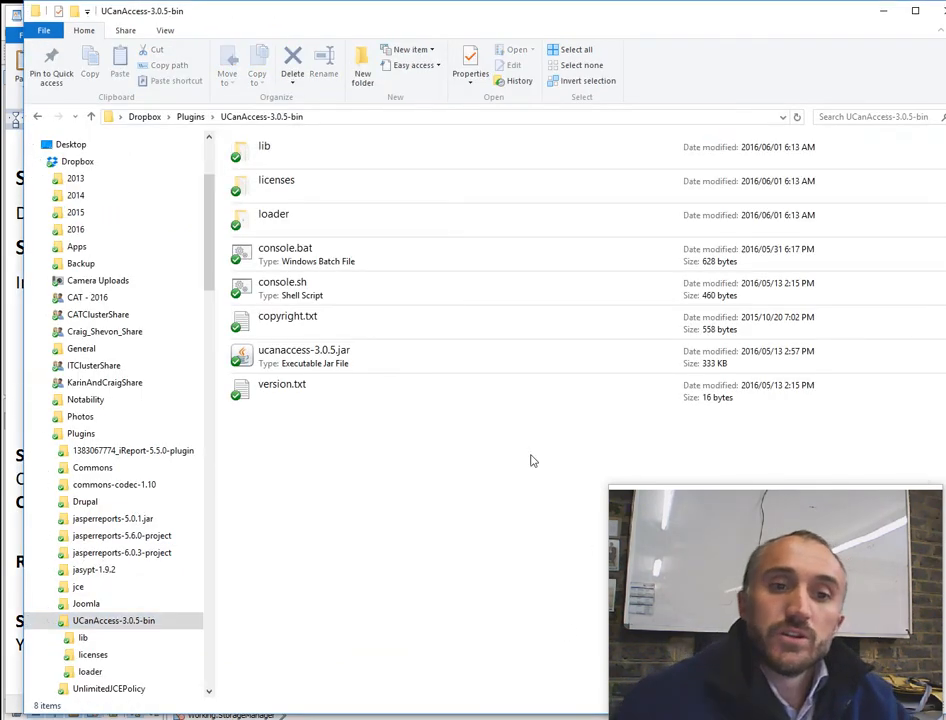
click(304, 356)
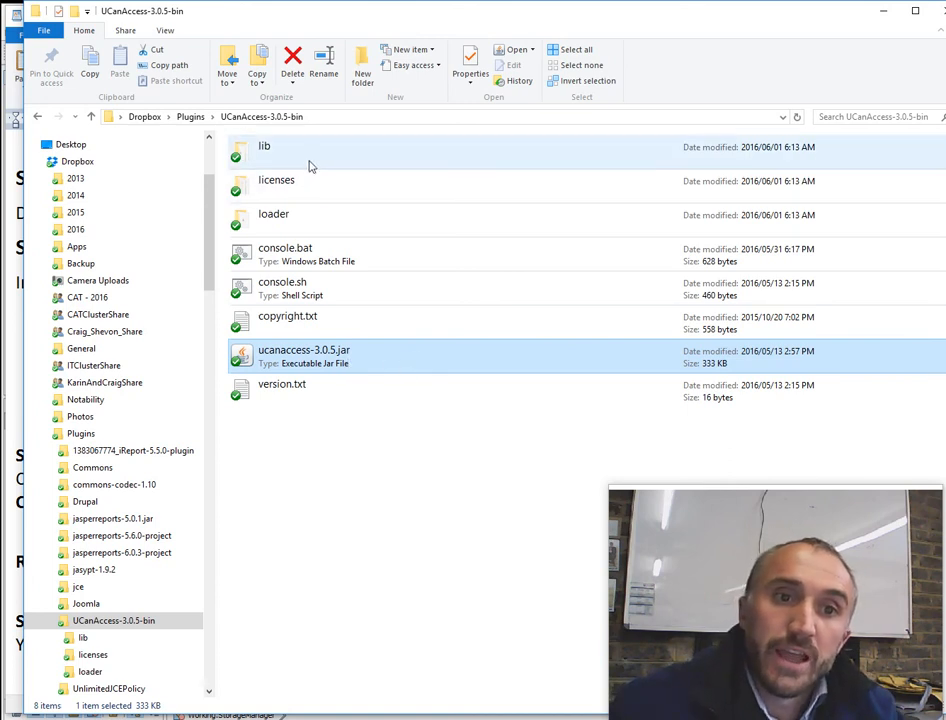
double_click(264, 146)
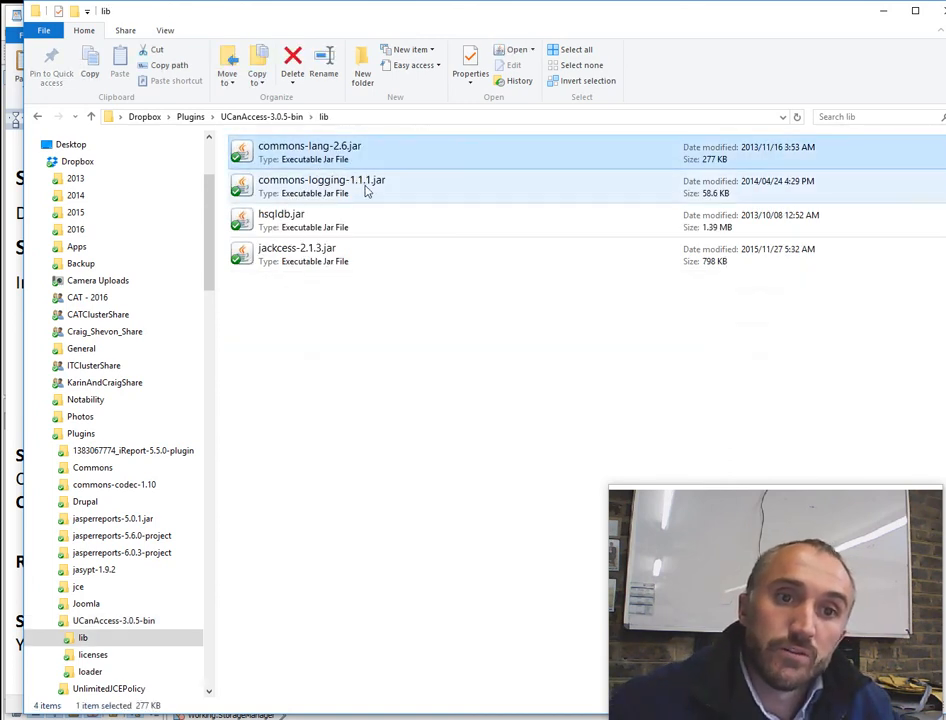
click(576, 48)
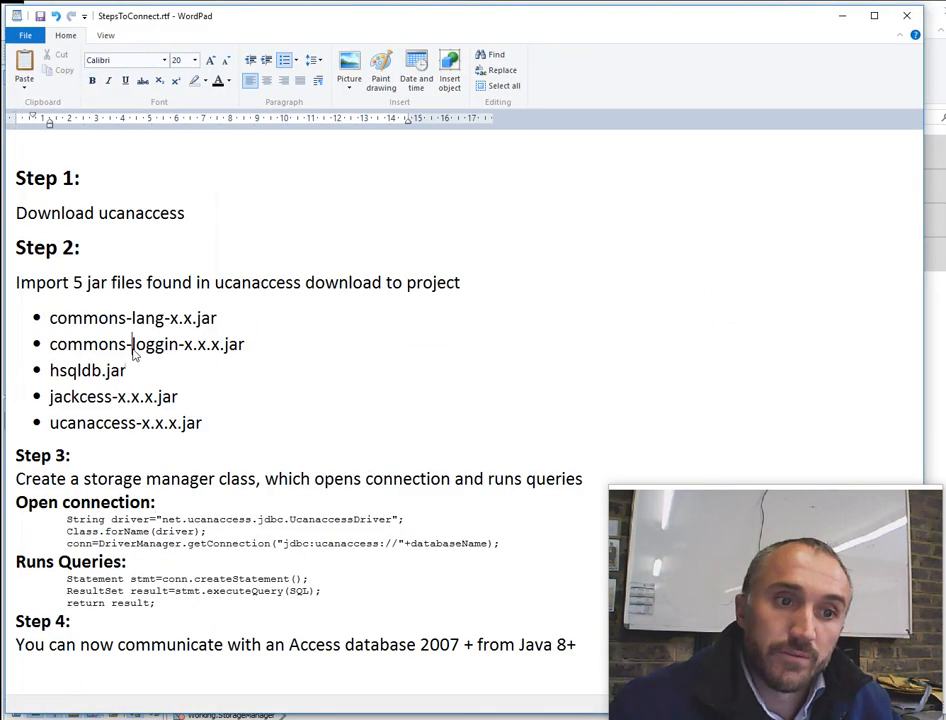
drag(48, 316, 200, 424)
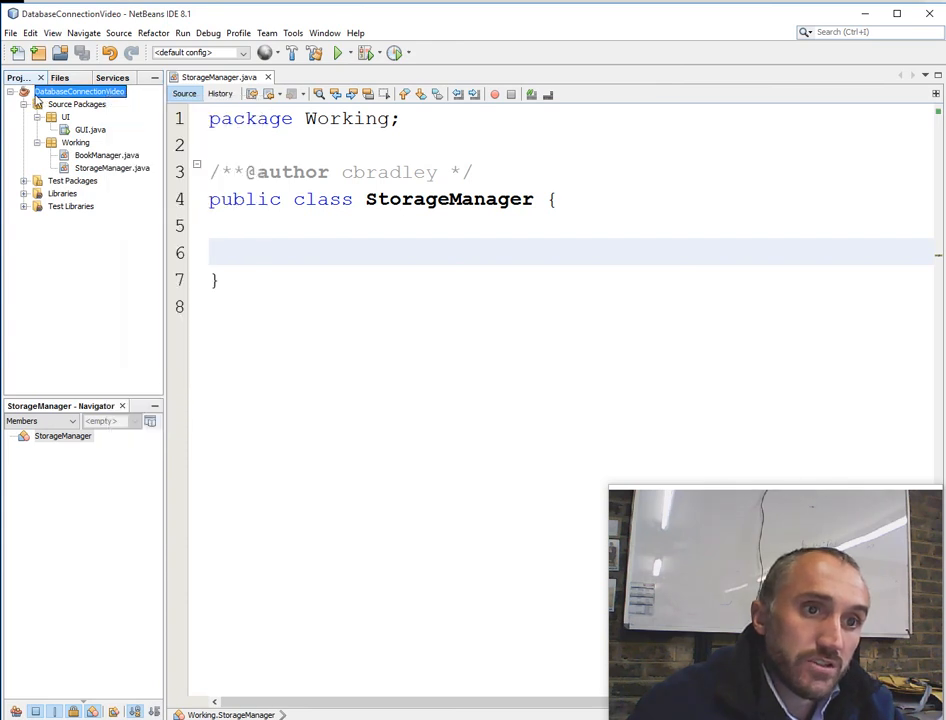
Step: Add ucanaccess-3.0.5.jar as a compile-time library in the DatabaseConnectionVideo project properties
right_click(80, 92)
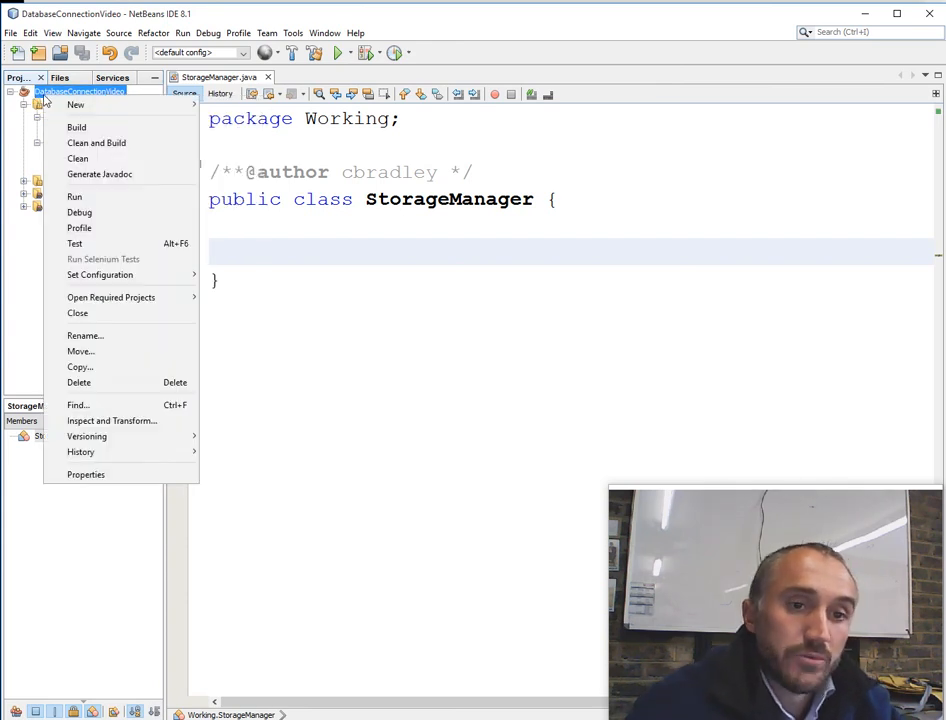
mouse_move(86, 474)
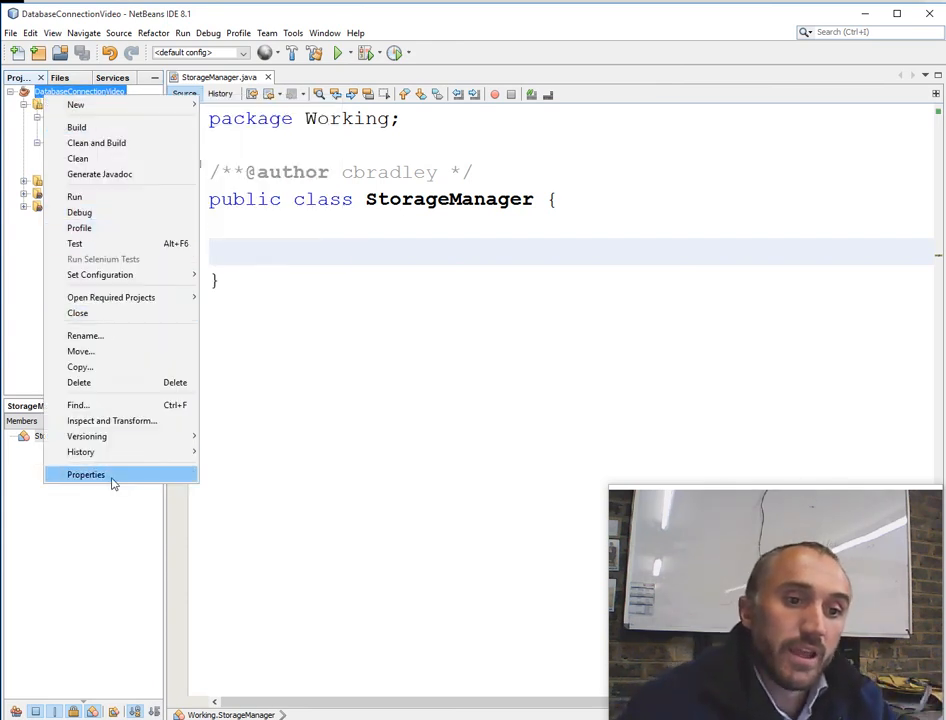
click(86, 474)
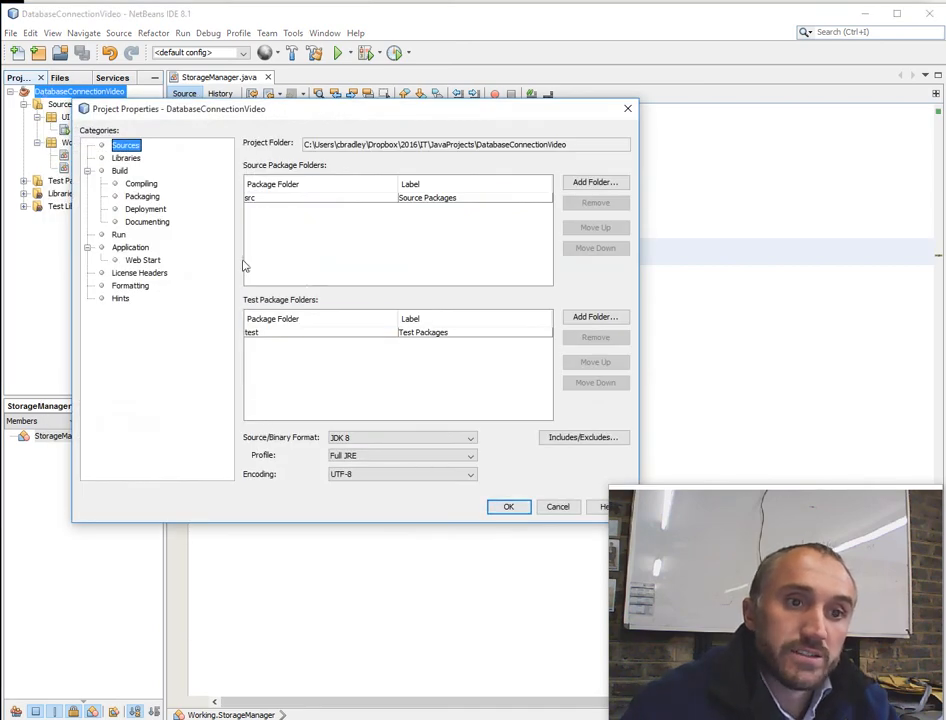
click(126, 158)
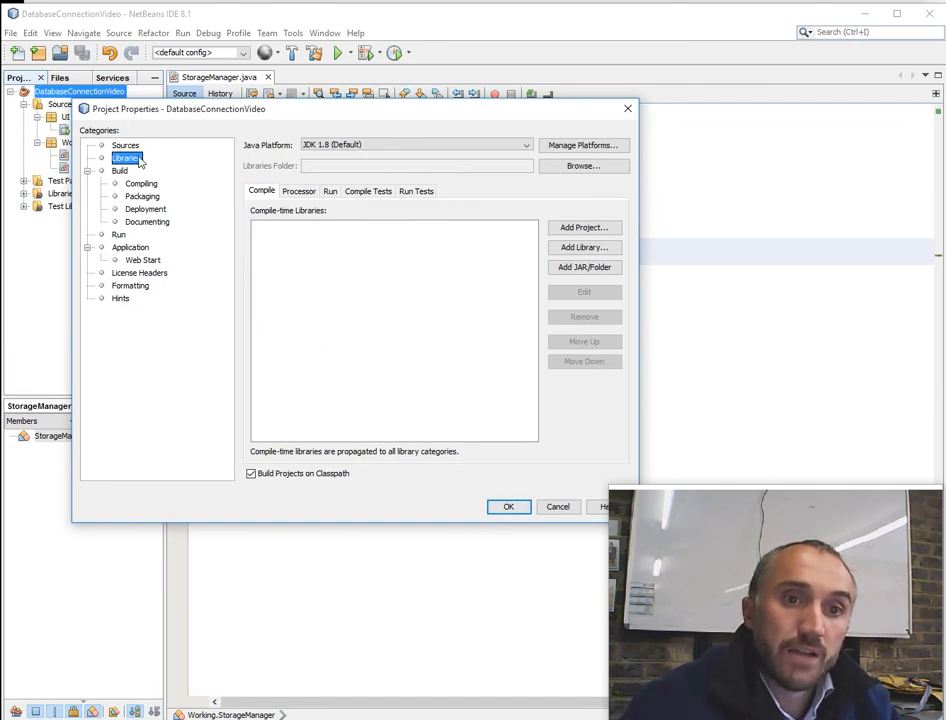
click(584, 268)
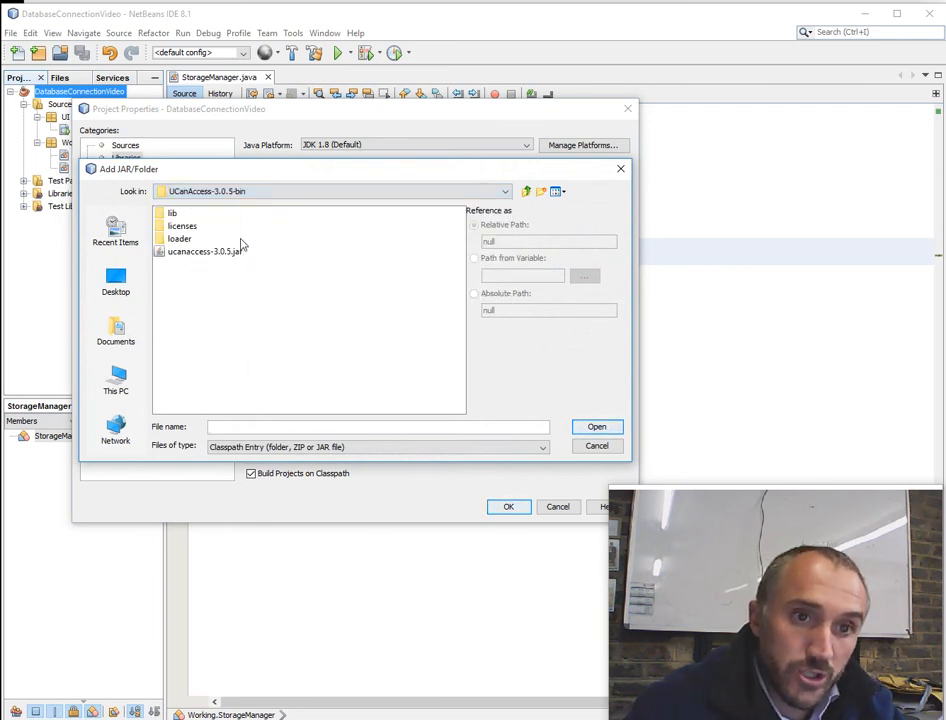
mouse_move(248, 270)
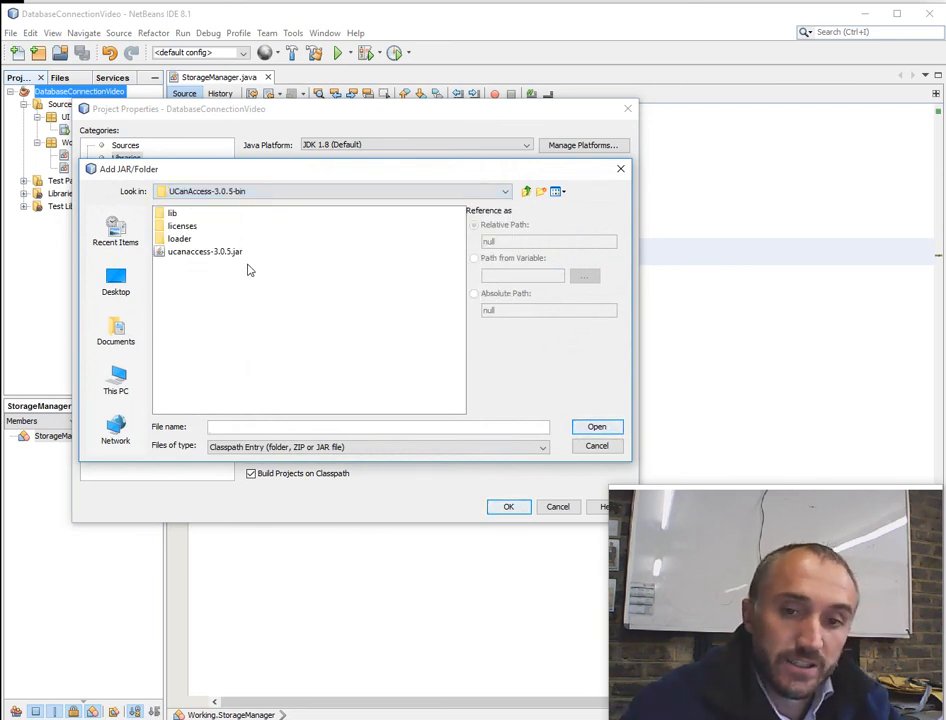
click(204, 252)
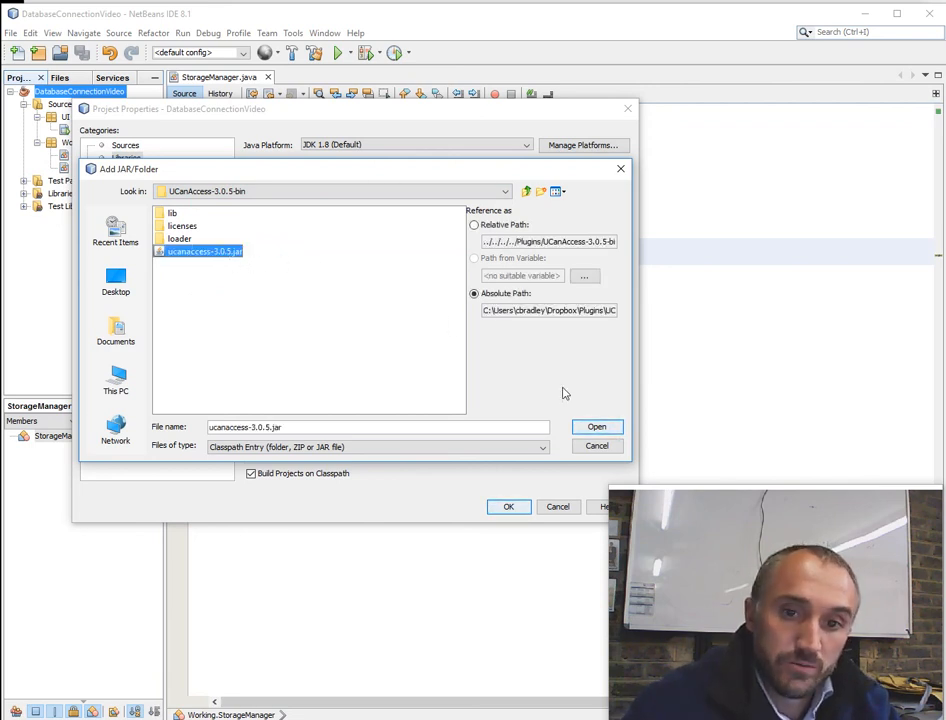
click(596, 428)
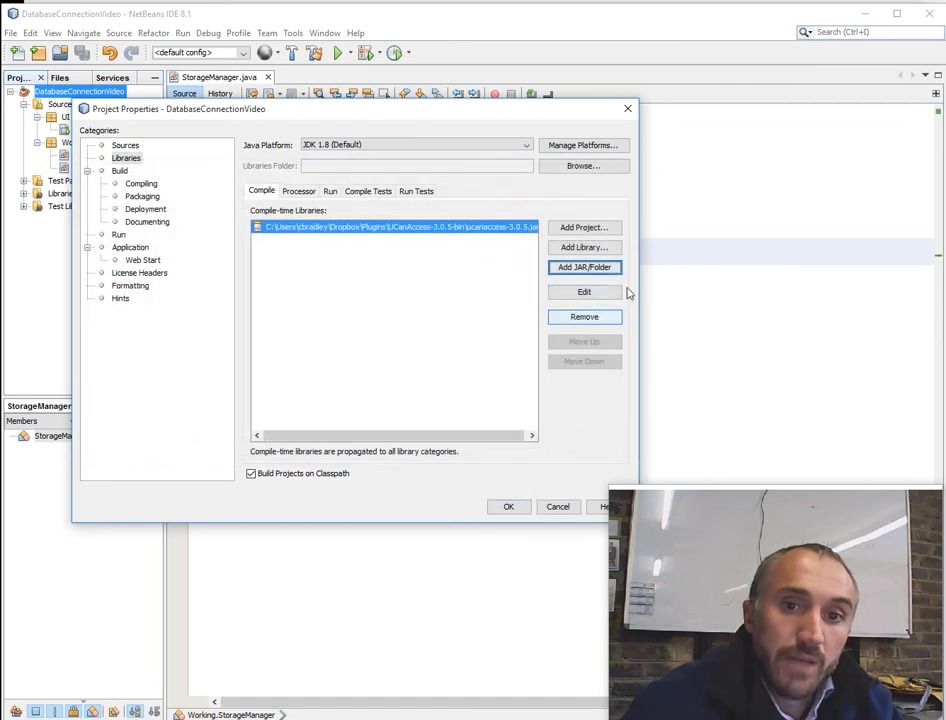
Step: Add the four UCanAccess lib jars (commons-lang-2.6.jar and the rest) and apply the library changes
click(584, 268)
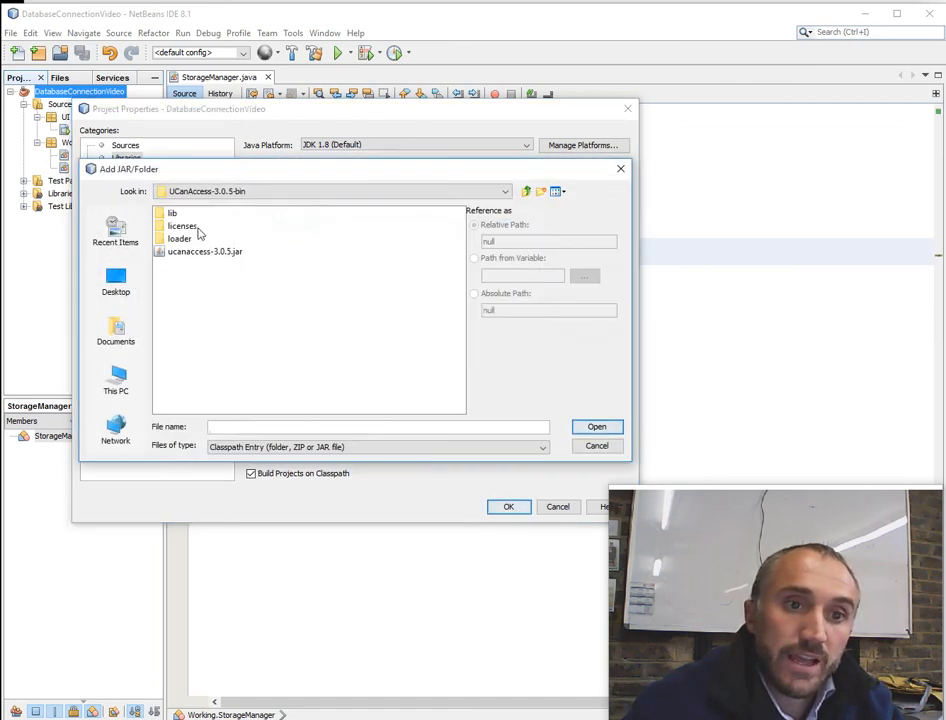
double_click(172, 212)
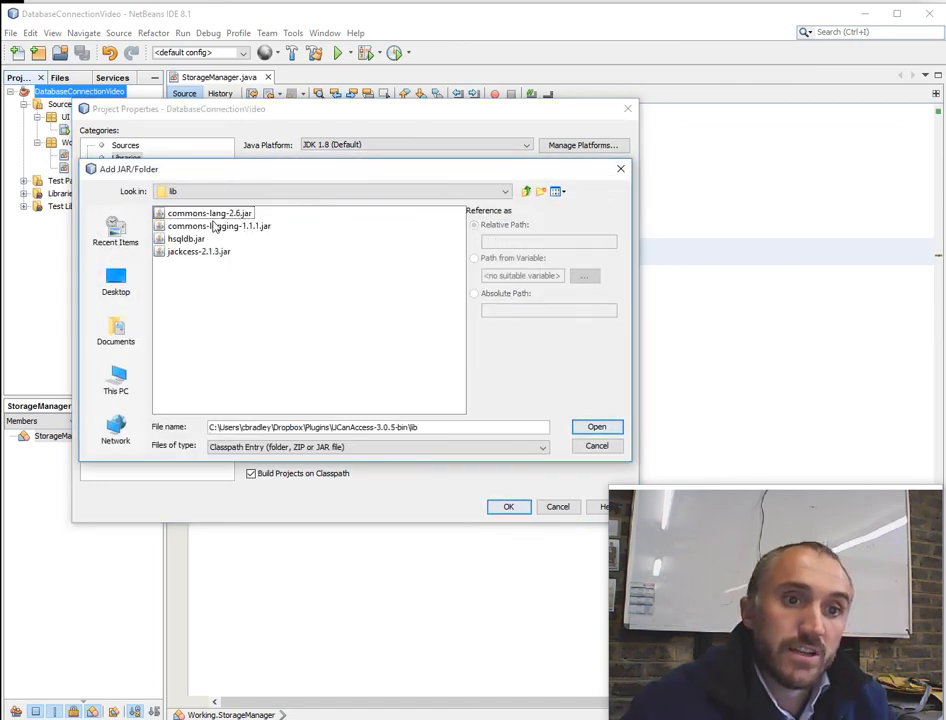
click(208, 212)
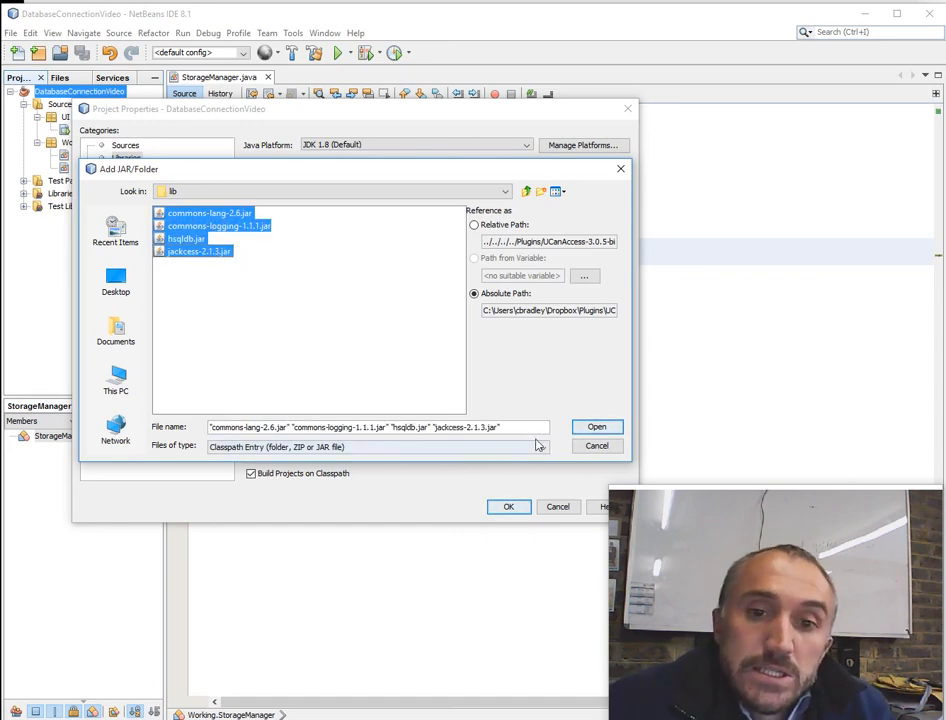
mouse_move(596, 428)
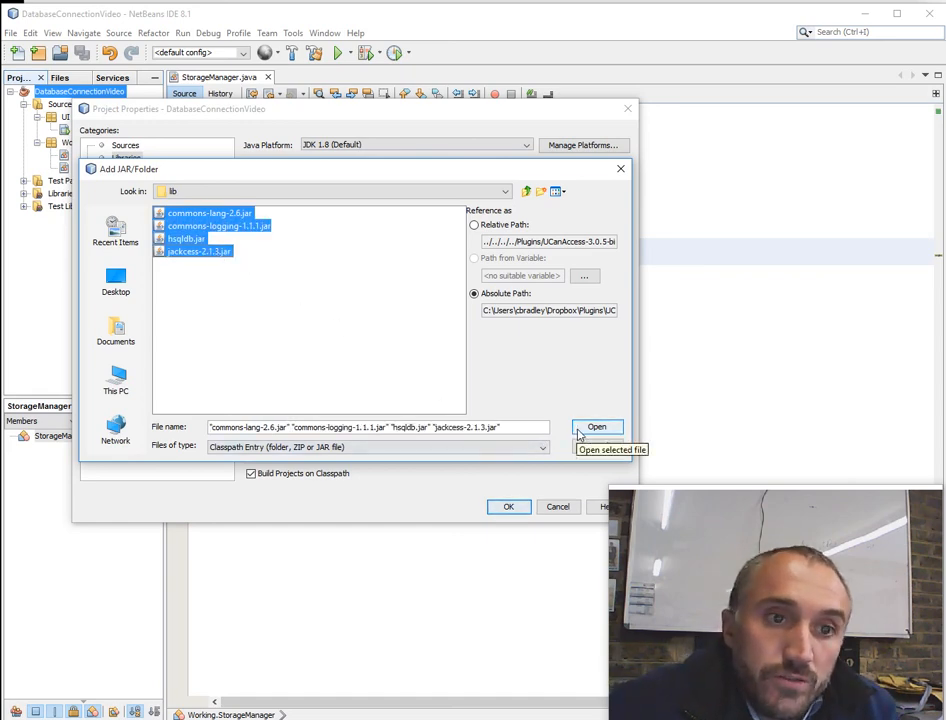
click(596, 428)
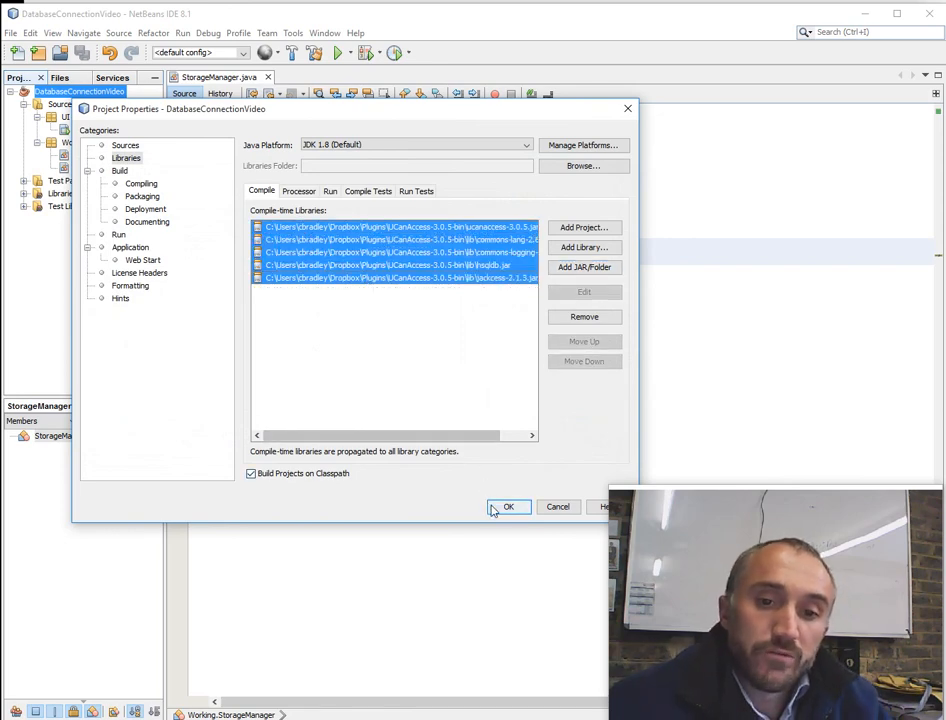
click(508, 508)
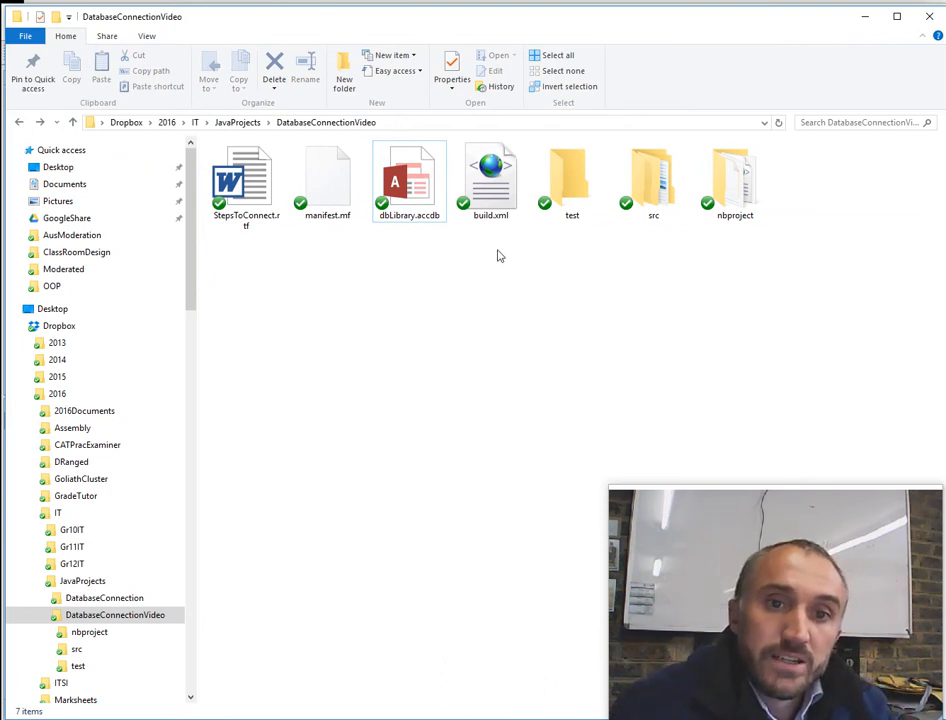
Step: Navigate to the DatabaseConnectionVideo project folder holding the dbLibrary Access database
click(408, 180)
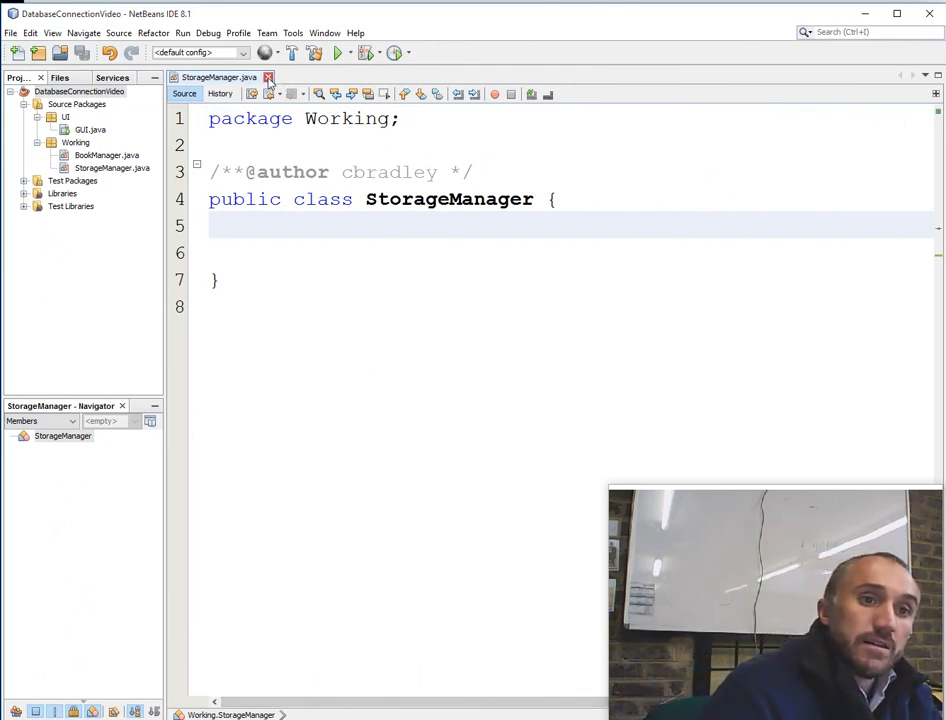
Step: Reopen StorageManager.java and declare 'private Connection conn;' importing java.sql.Connection
click(268, 76)
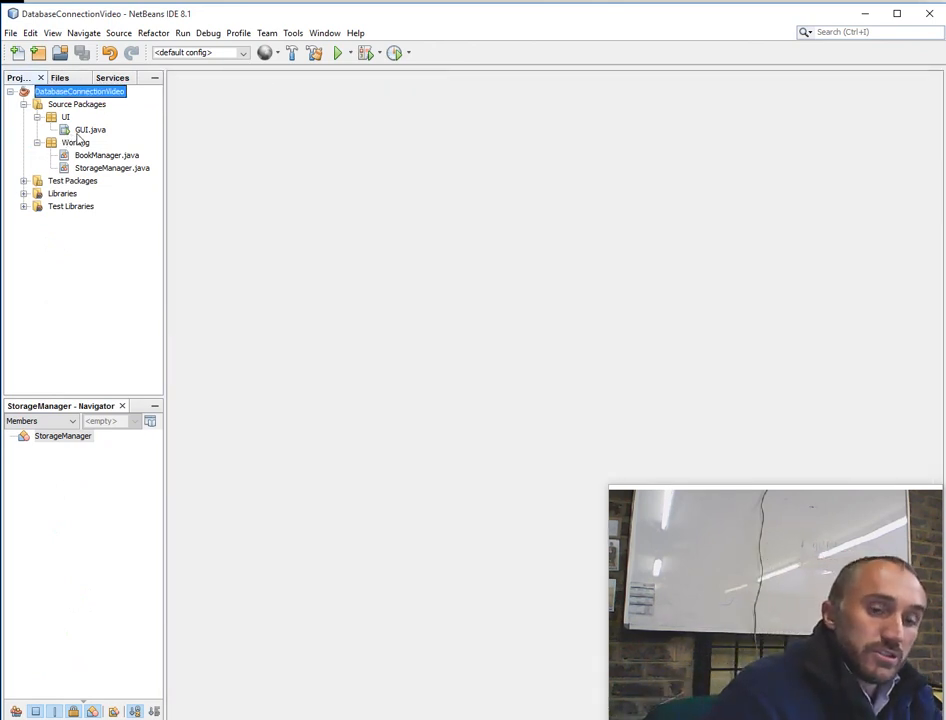
double_click(90, 128)
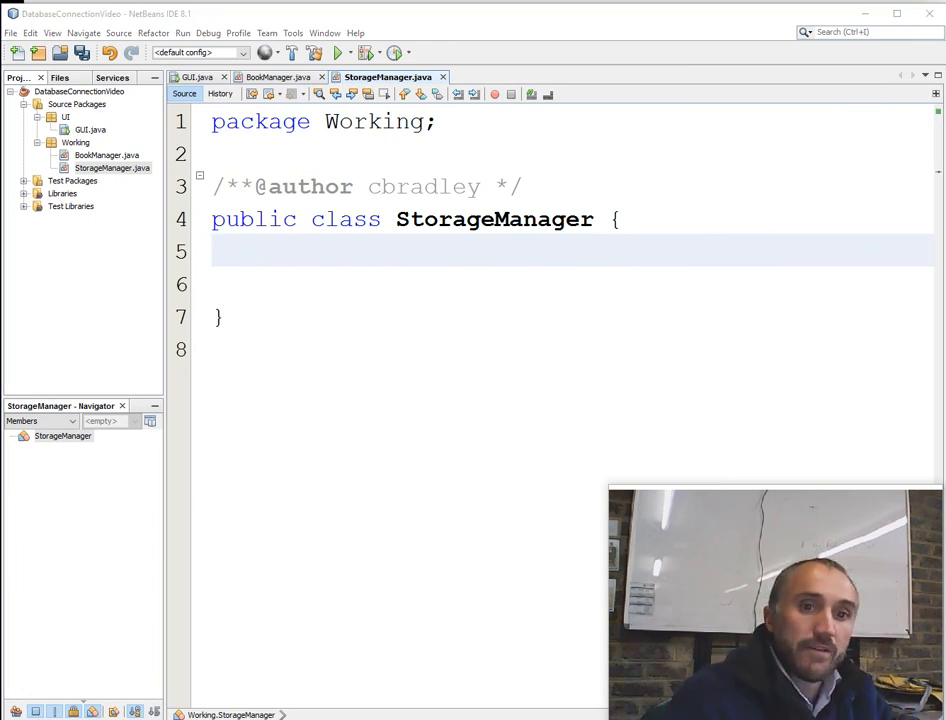
text(private Connection conn;)
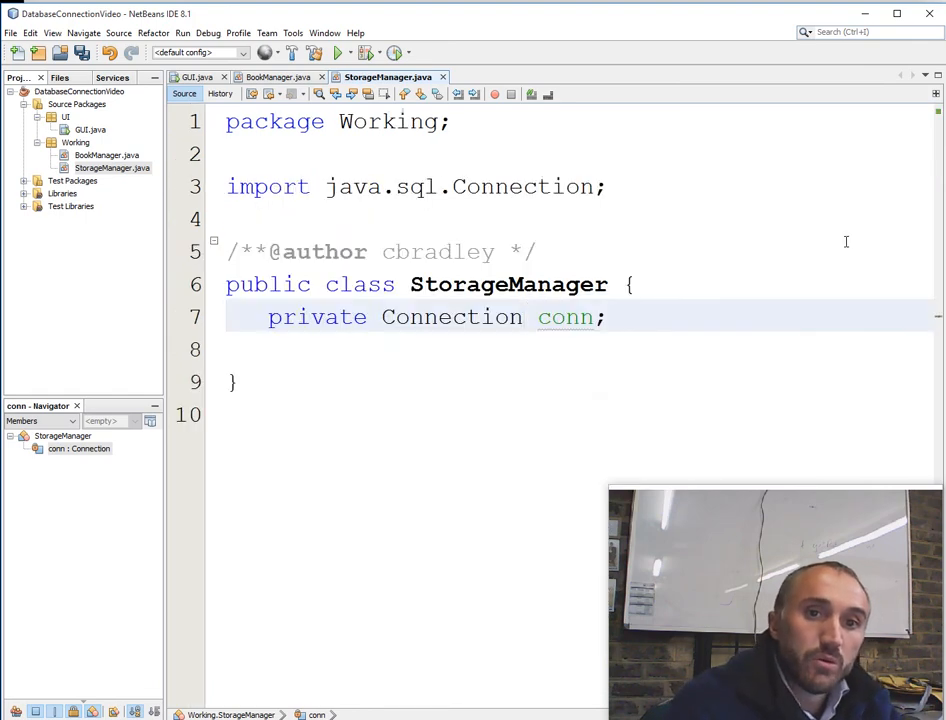
double_click(452, 316)
text(java.s)
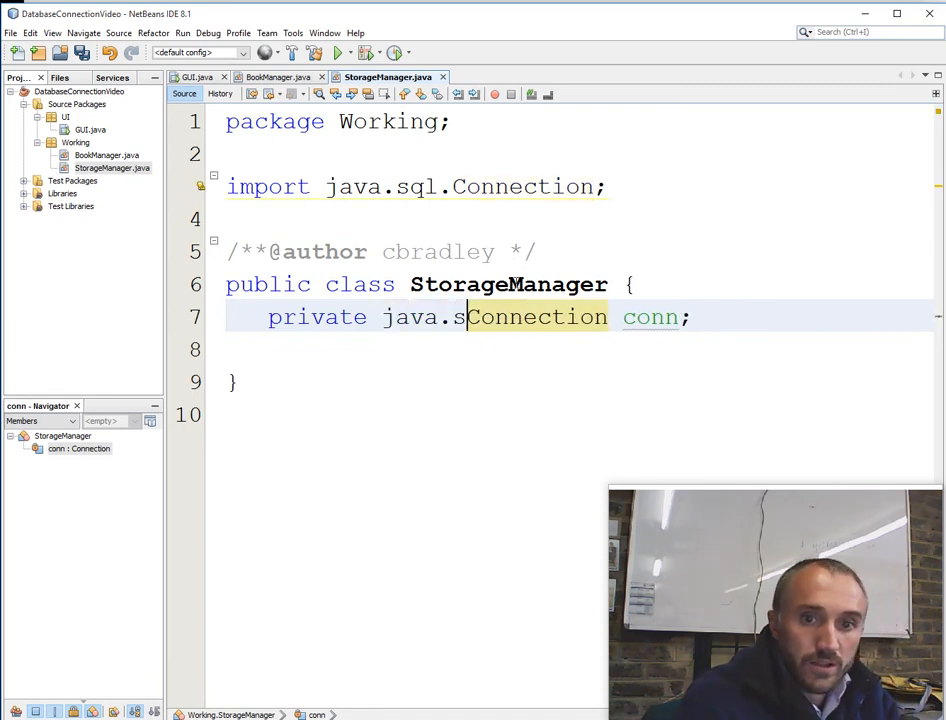
text(.)
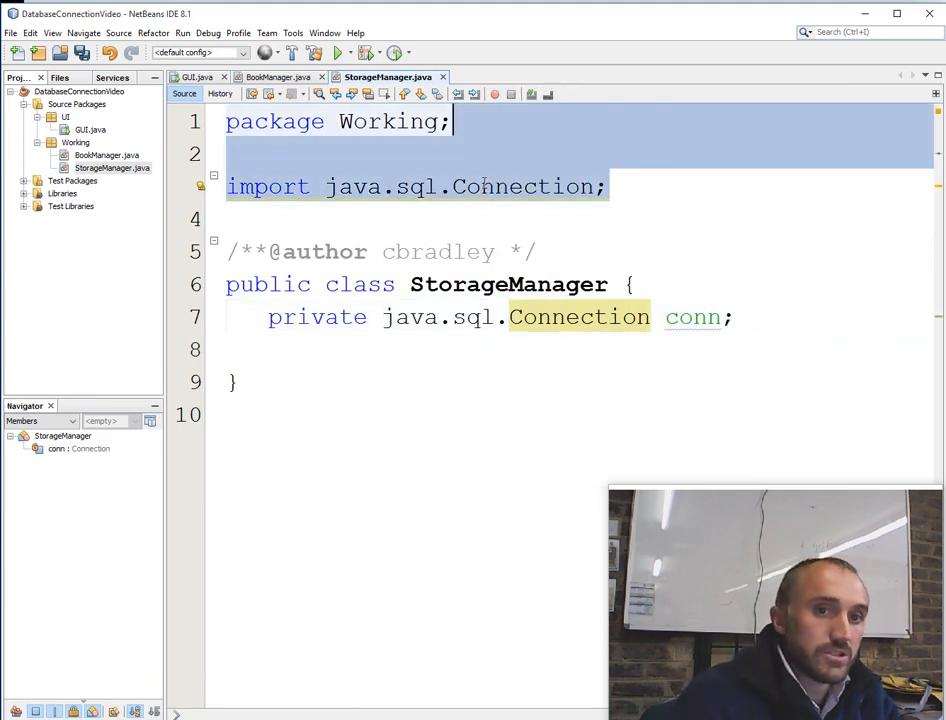
key(Delete)
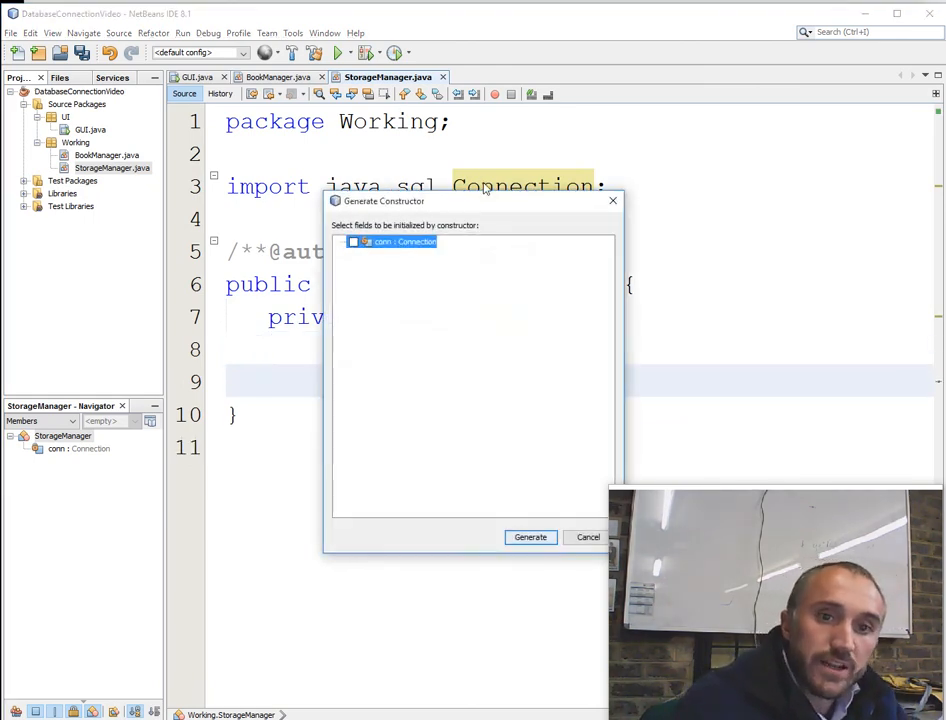
Step: Generate the StorageManager constructor and begin a String url parameter
click(530, 536)
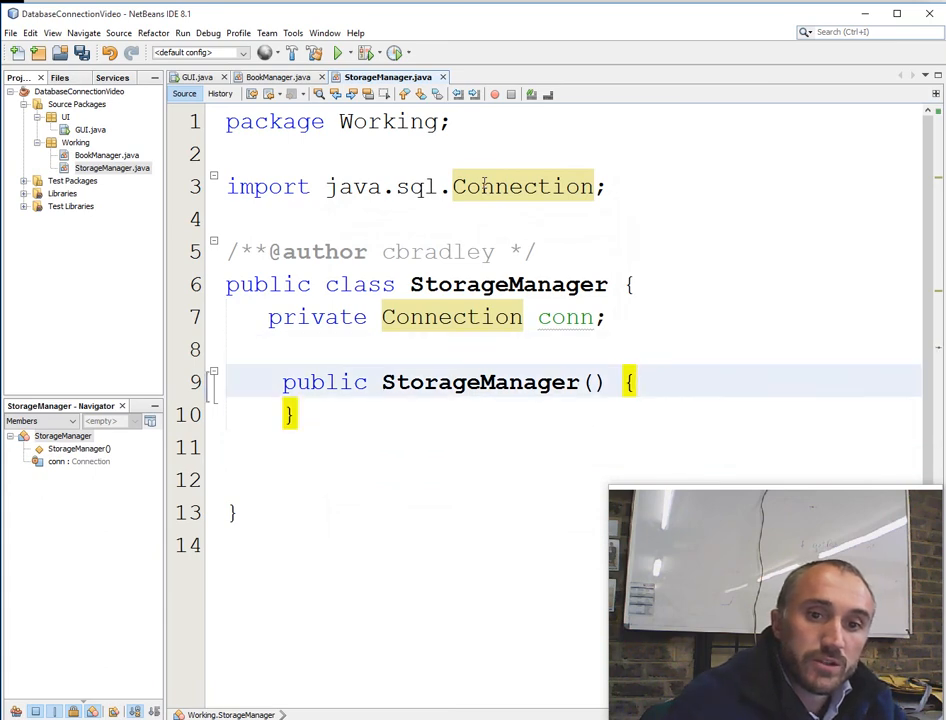
key(enter)
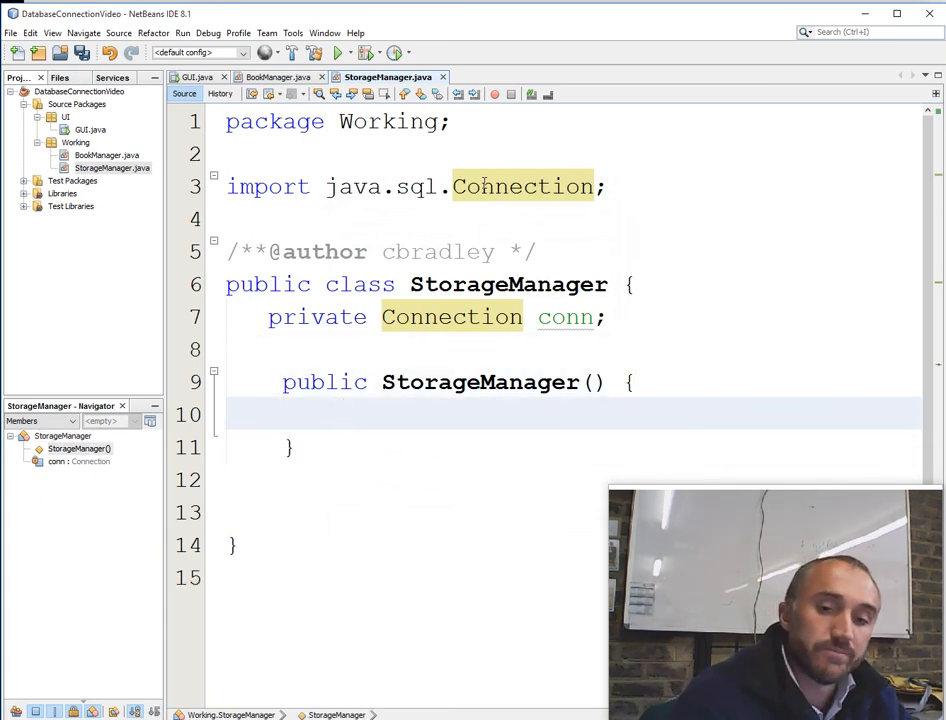
text(S)
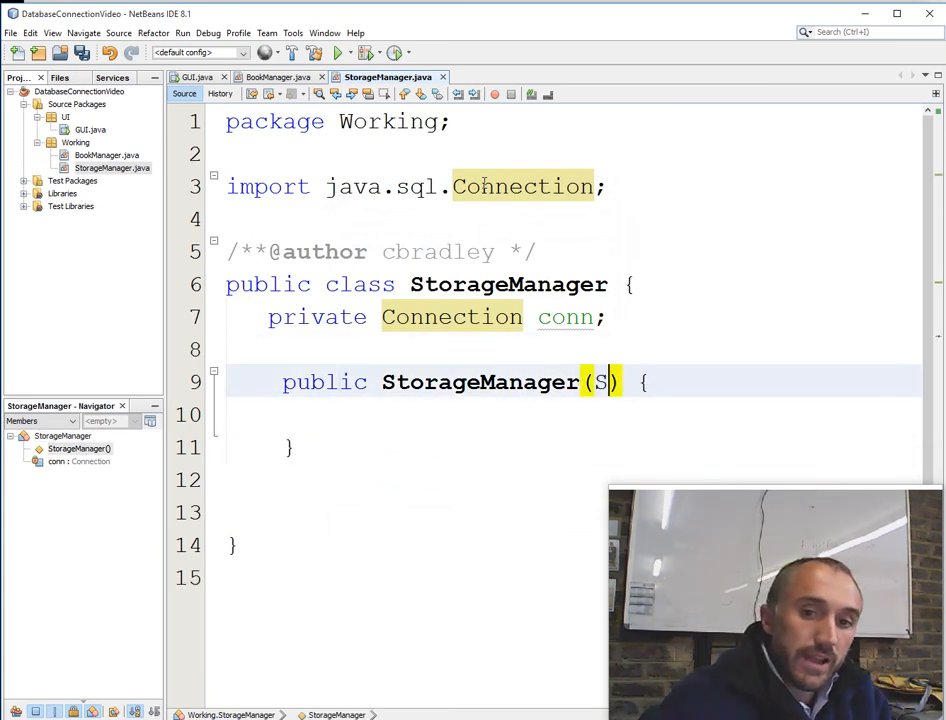
text(tring)
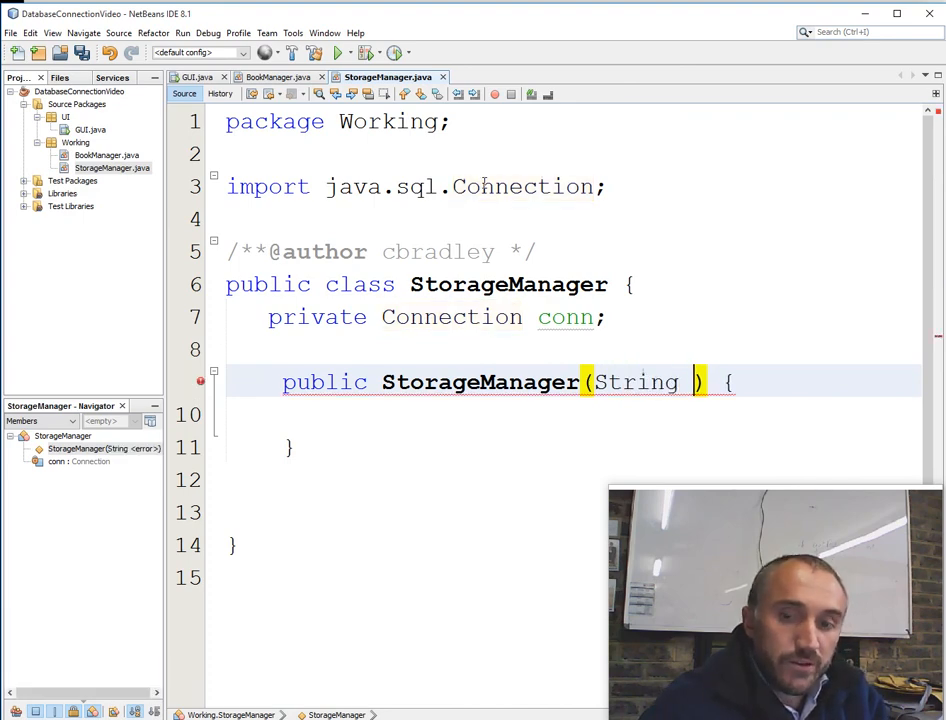
text(urlTo)
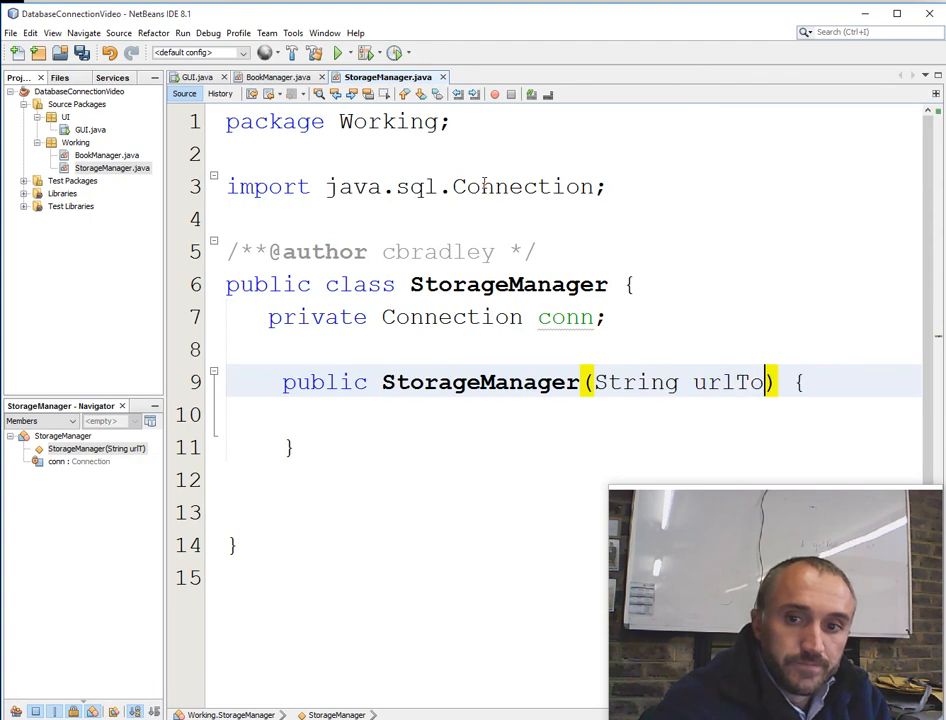
Step: Rename the parameter to urlToDatabase and write the UCanAccess driver loading and DriverManager.getConnection code
text(Database)
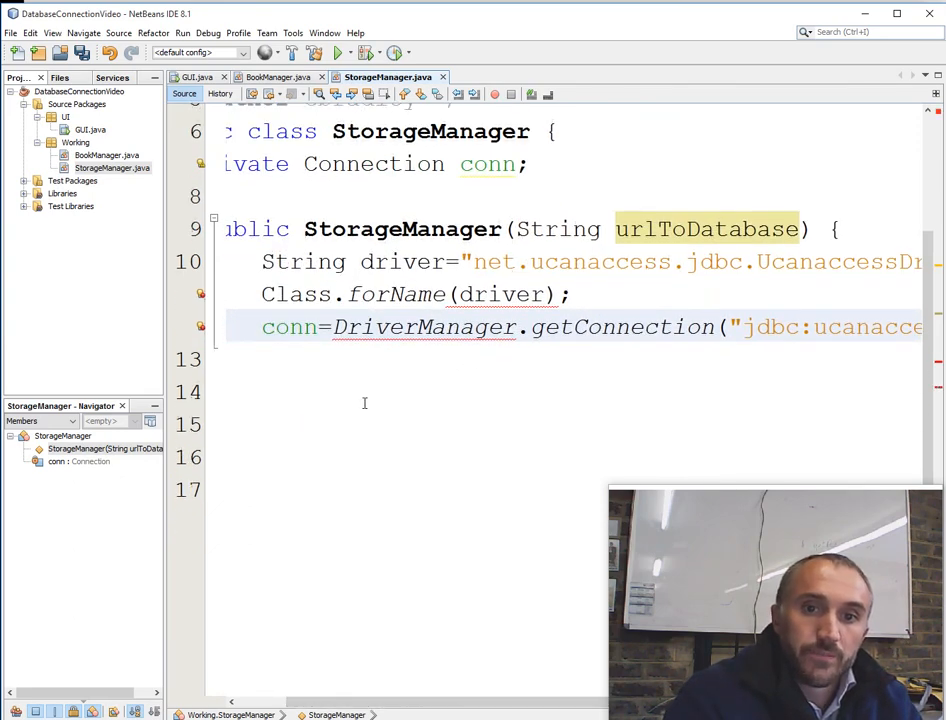
click(400, 260)
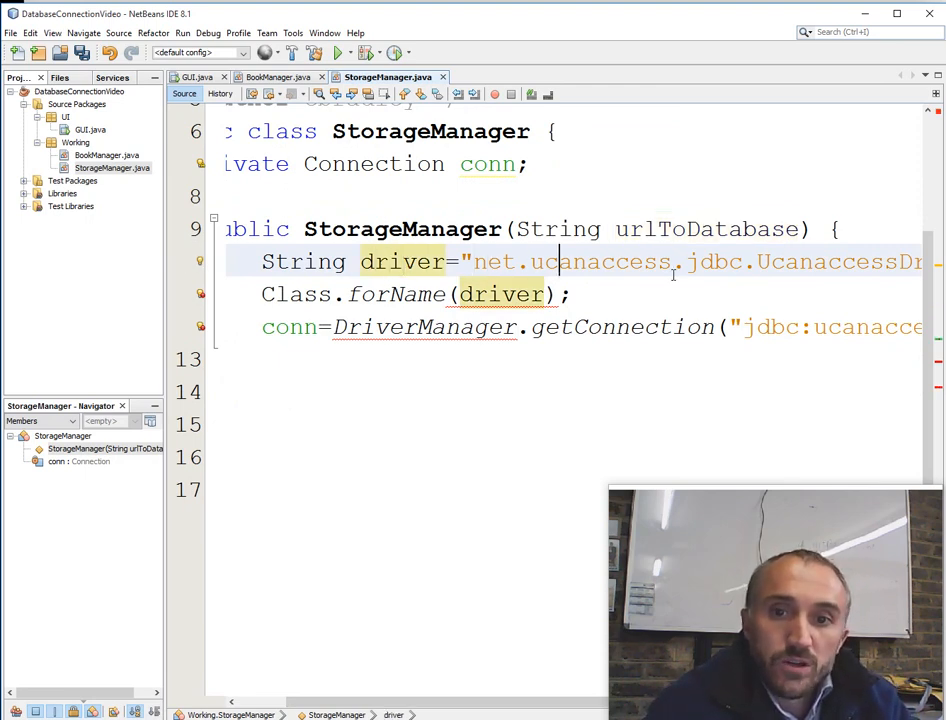
mouse_move(128, 244)
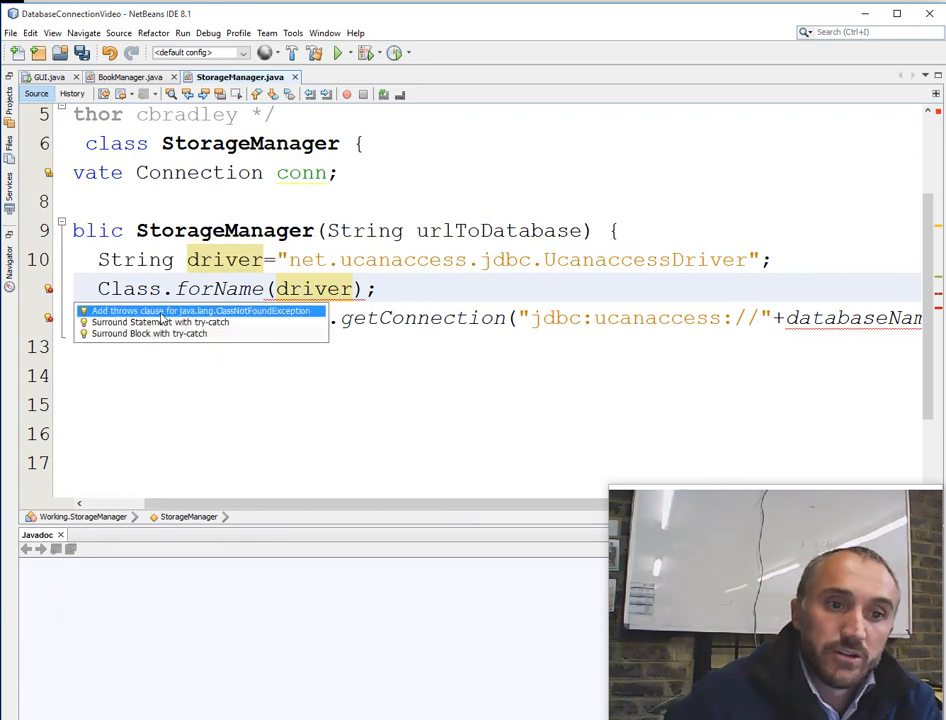
Step: Declare throws ClassNotFoundException via the hint and select the database name in the jdbc:ucanaccess:// URL for replacement
click(200, 312)
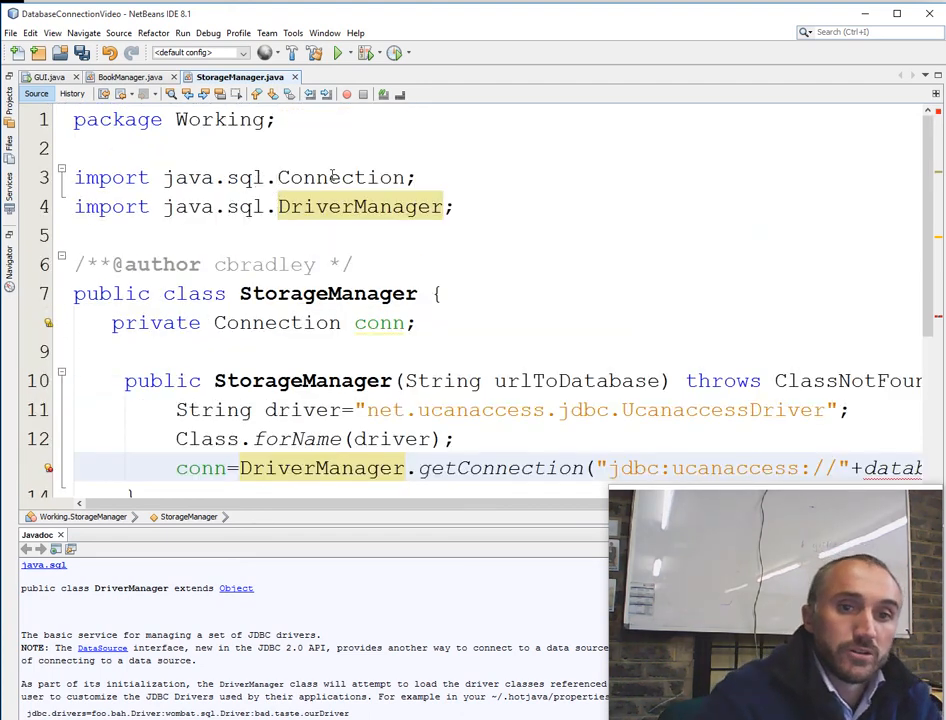
scroll(down, 3)
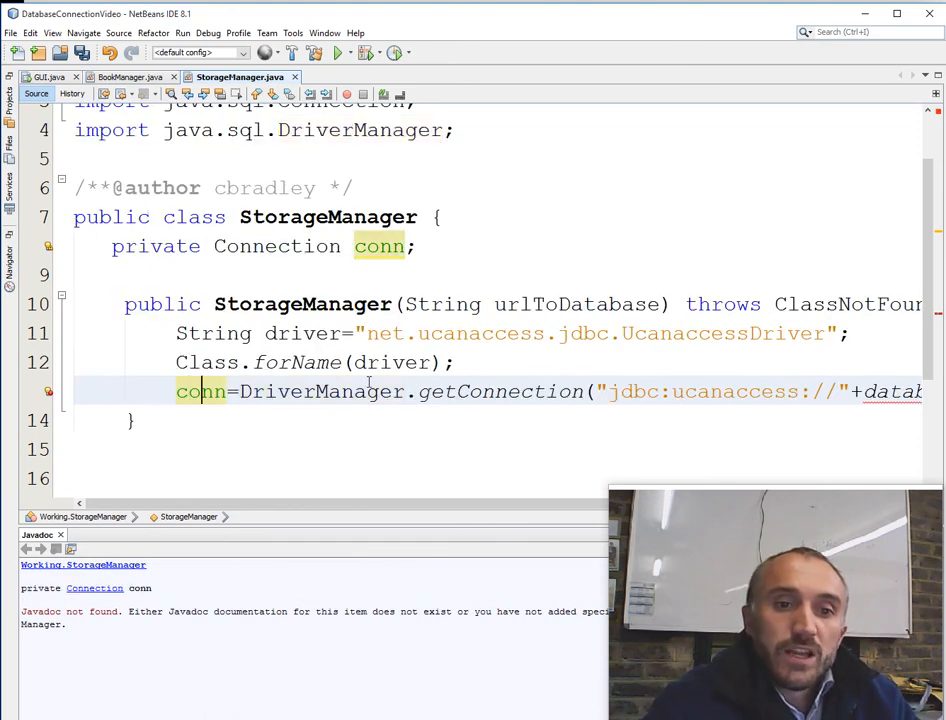
click(500, 390)
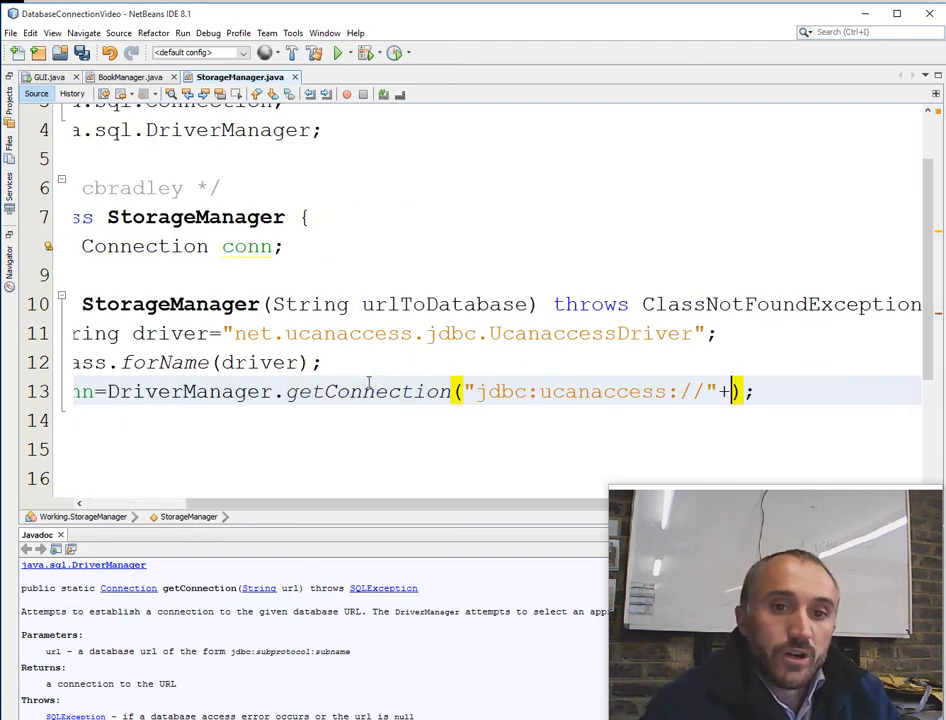
Step: Append urlToDatabase to the connection URL in the getConnection call
text(urlToDatabase)
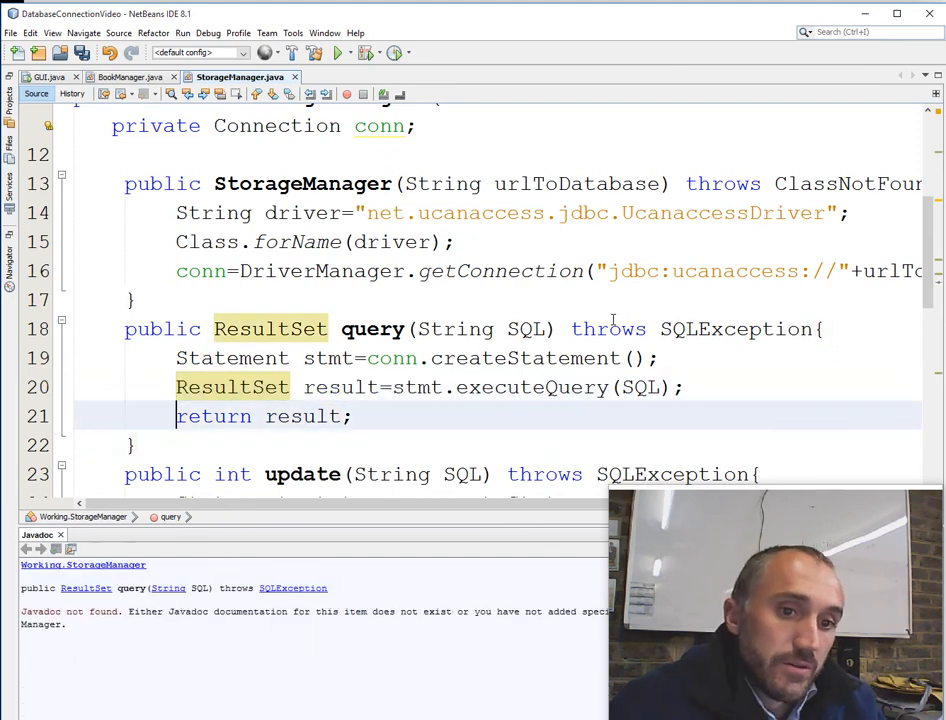
scroll(down, 3)
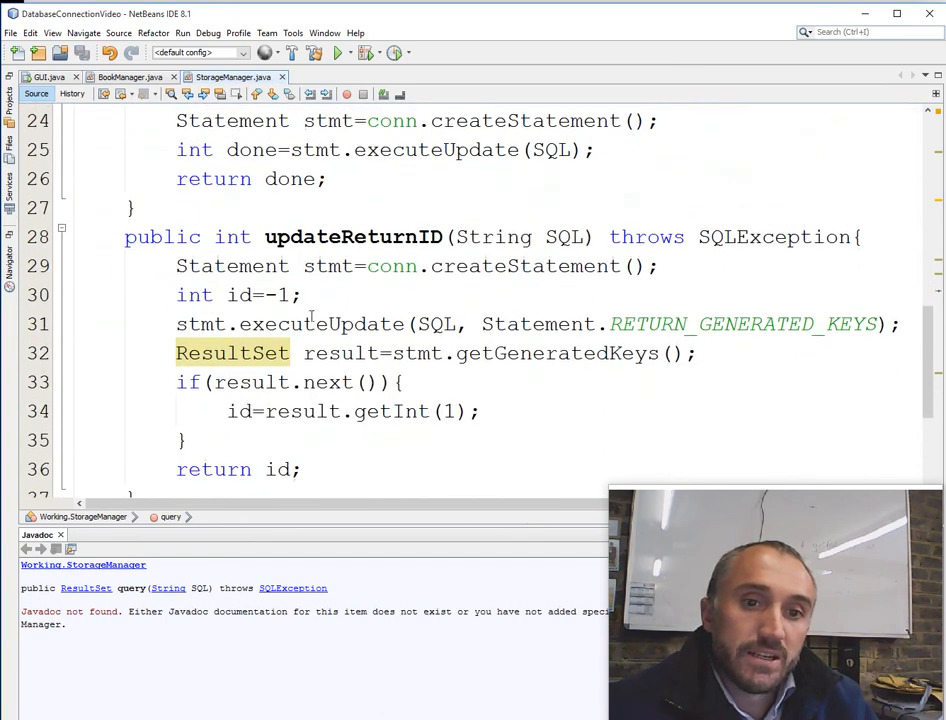
scroll(up, 3)
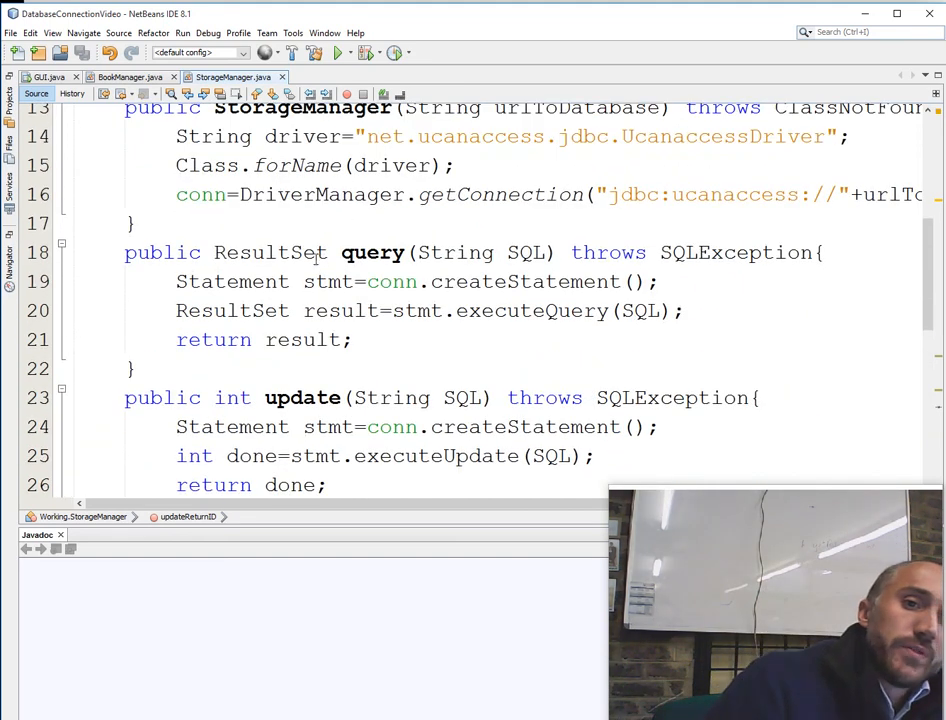
Step: In BookManager's constructor, assign stMan a new StorageManager for "dbLibrary.accdb"
click(128, 76)
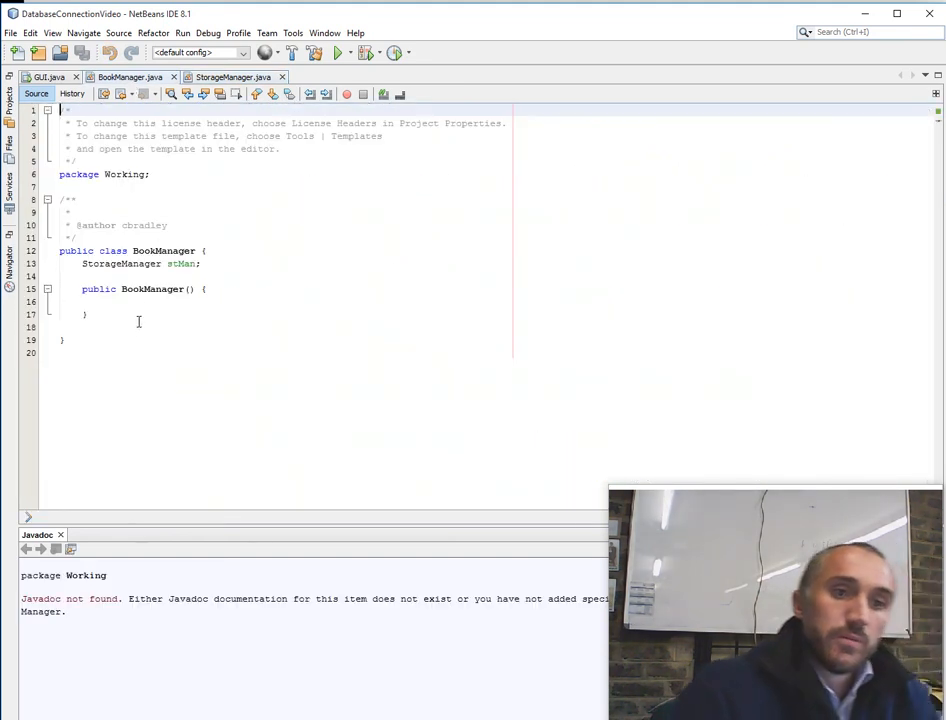
text(stm)
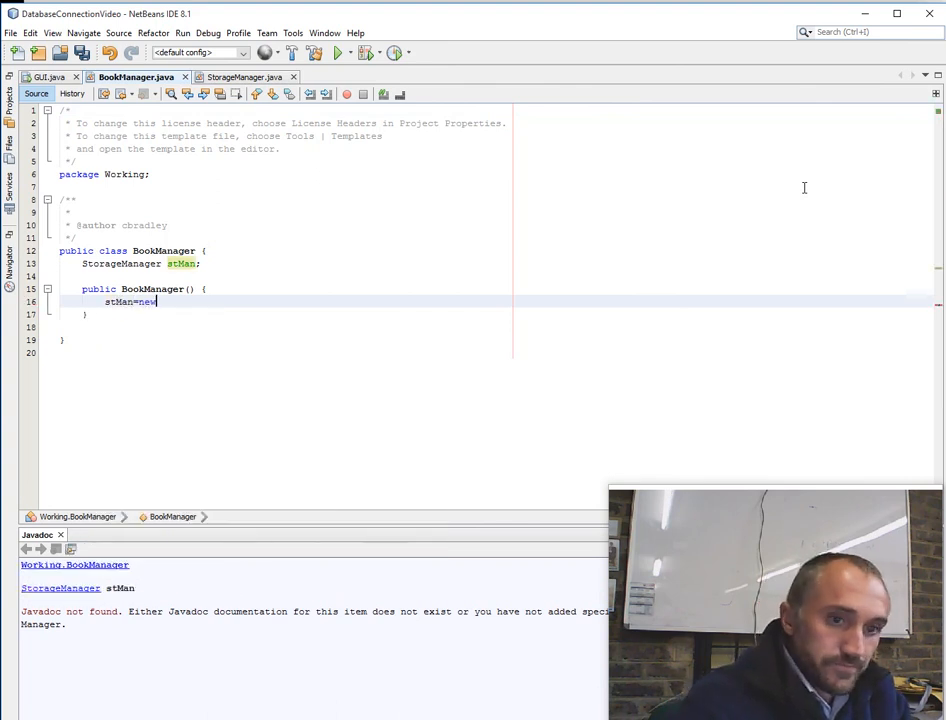
text(StorageManager(urlToDatabase);)
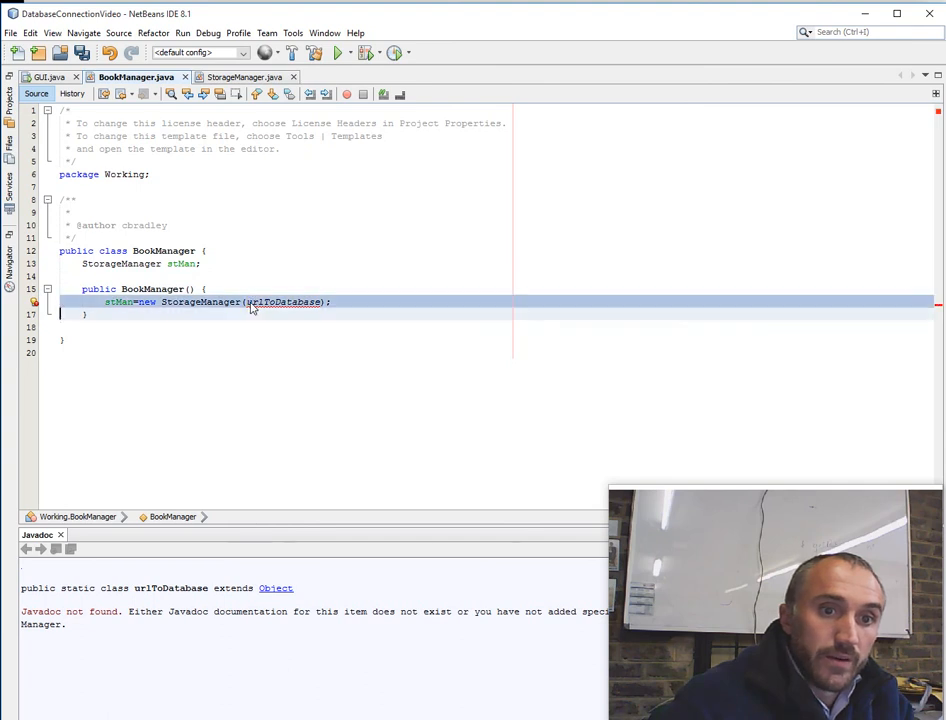
double_click(284, 300)
text("C:)
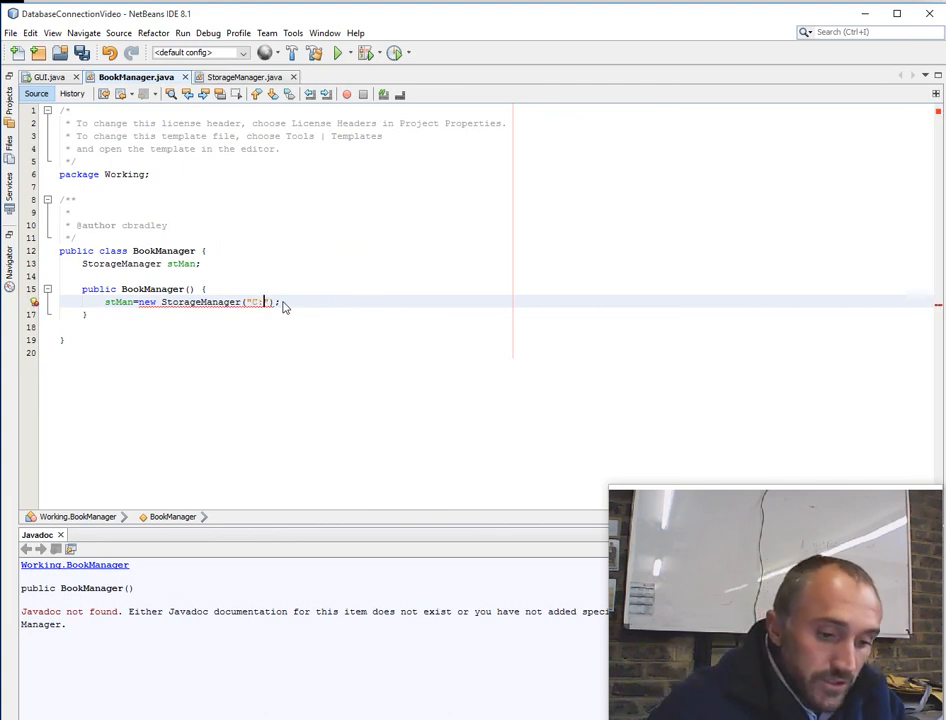
text(\\)
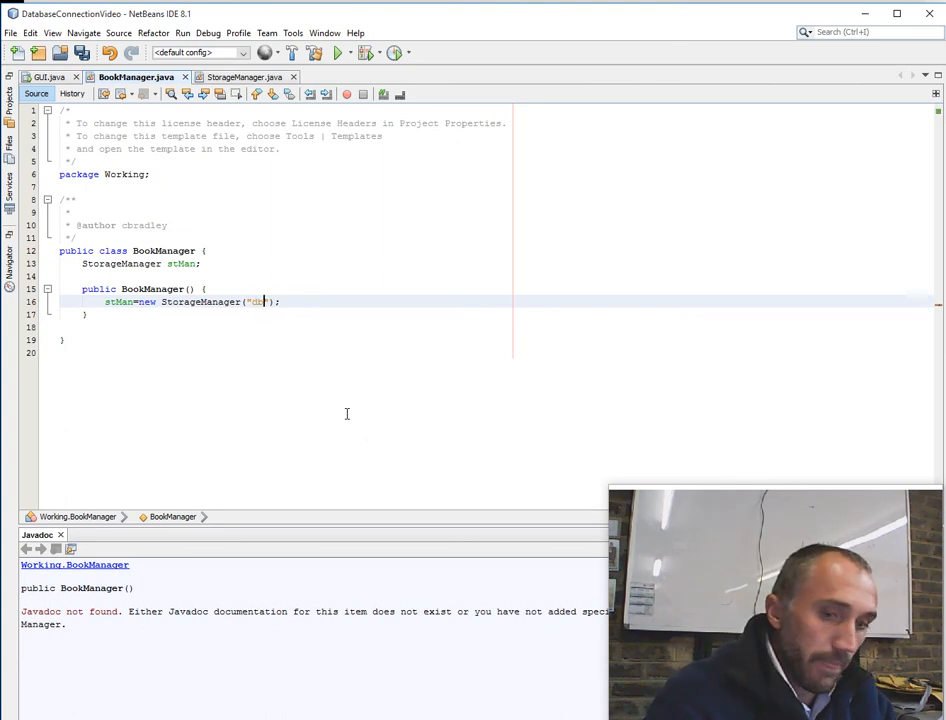
text(Library)
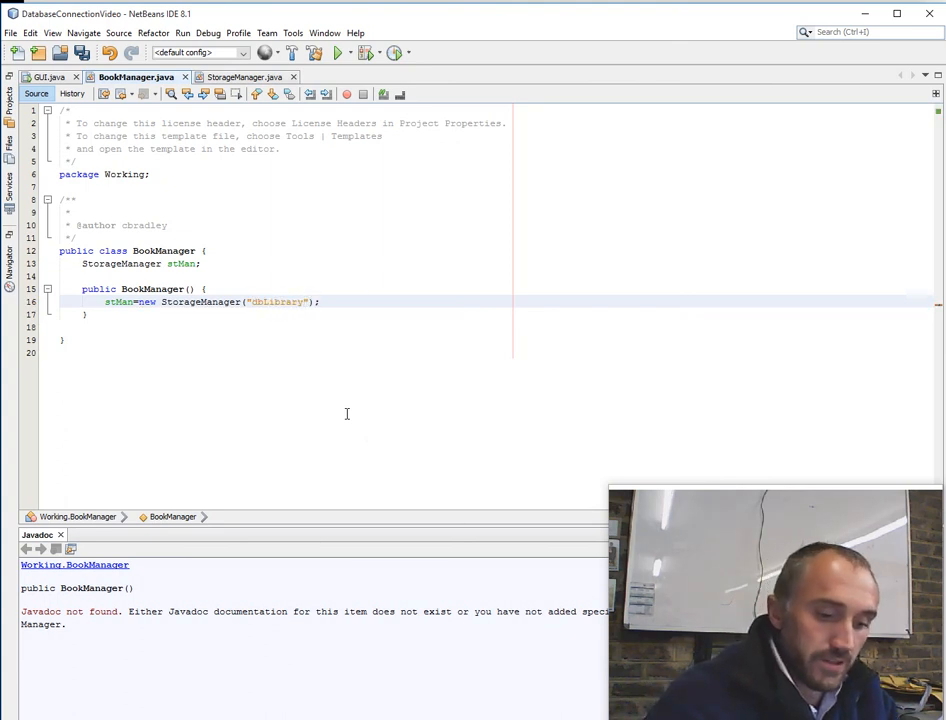
text(.accdb)
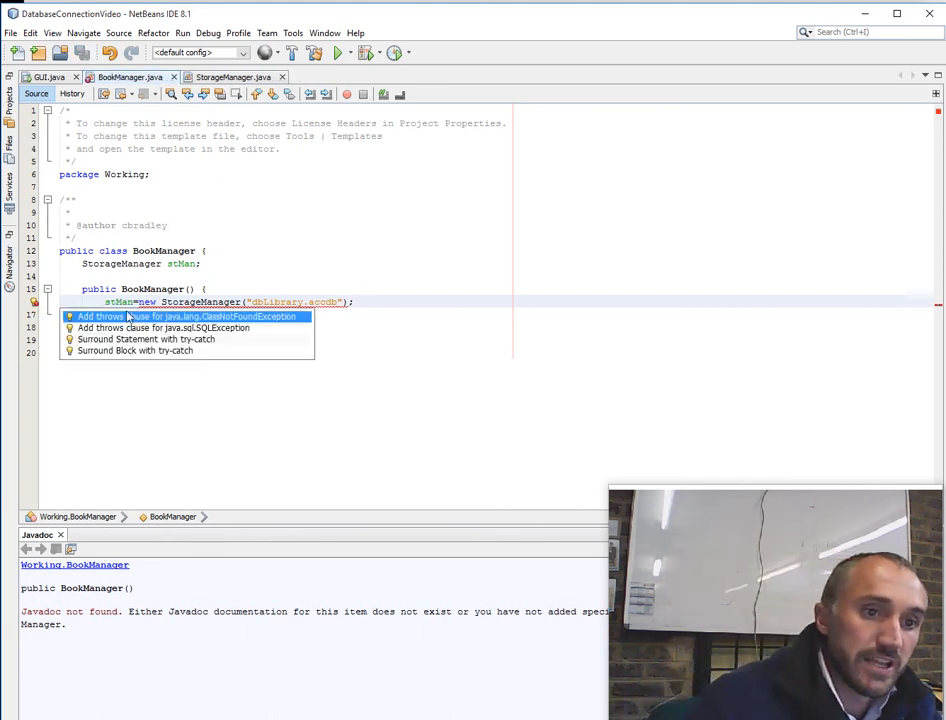
Step: Add throws ClassNotFoundException and SQLException to the BookManager constructor and start a public String getBooks method
click(188, 316)
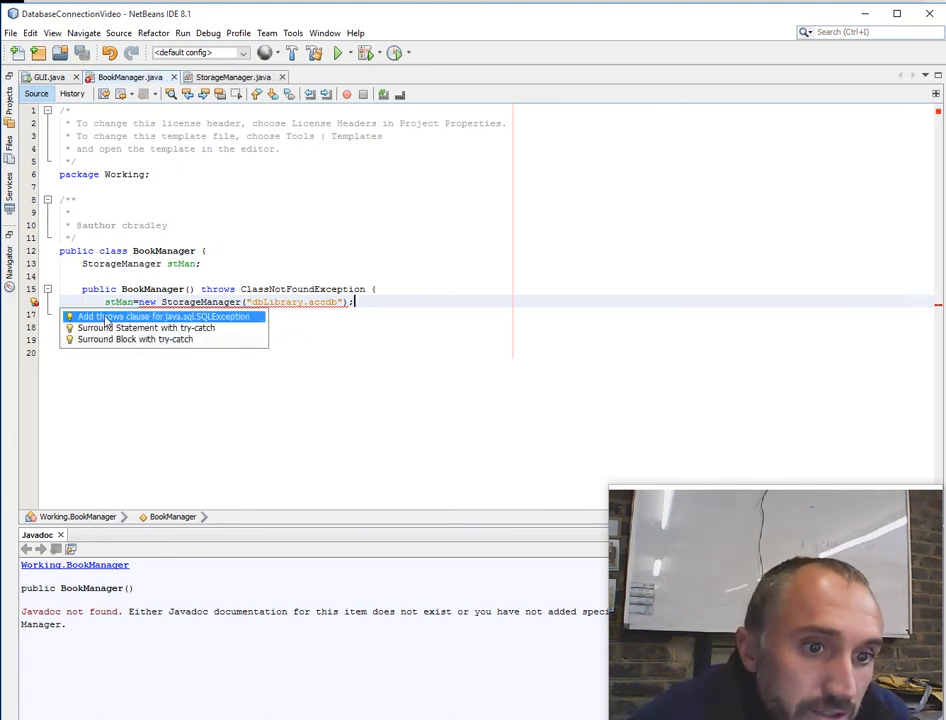
click(164, 316)
text(p)
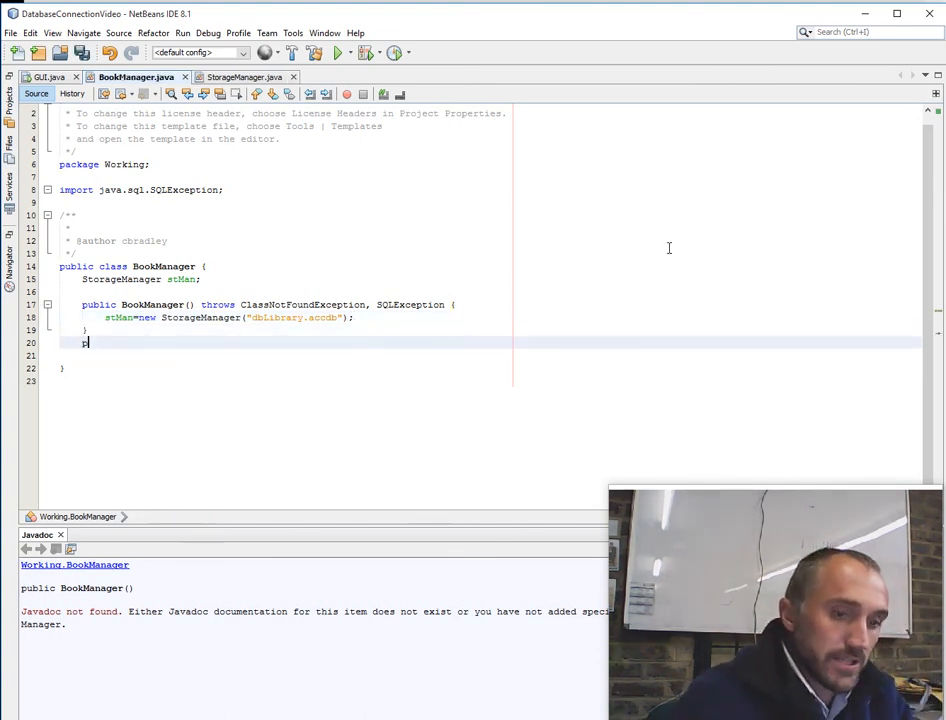
text(ublic String getBooks(){)
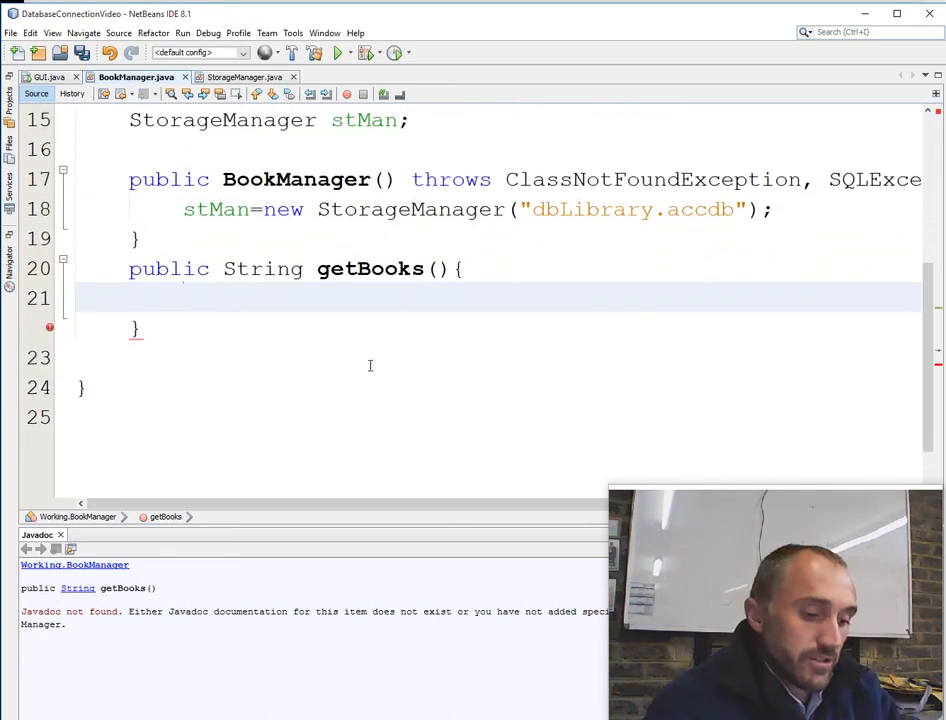
Step: Write getBooks: sBooks string, ResultSet from stMan.query("SELECT title FROM Book"), while(result.next()) loop, return sBooks
text(String s)
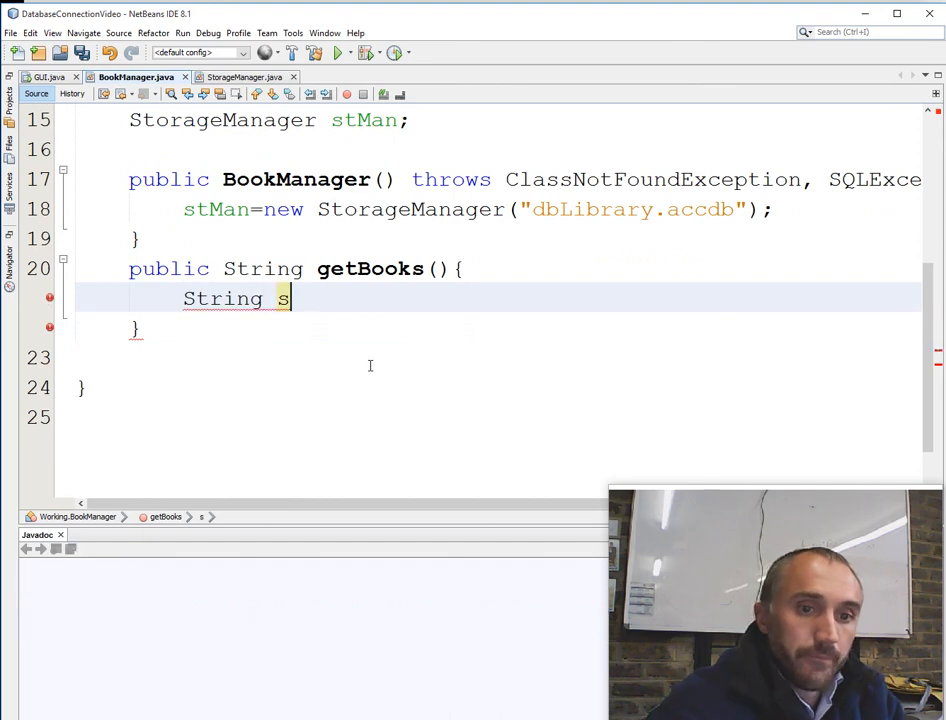
text(Books="";)
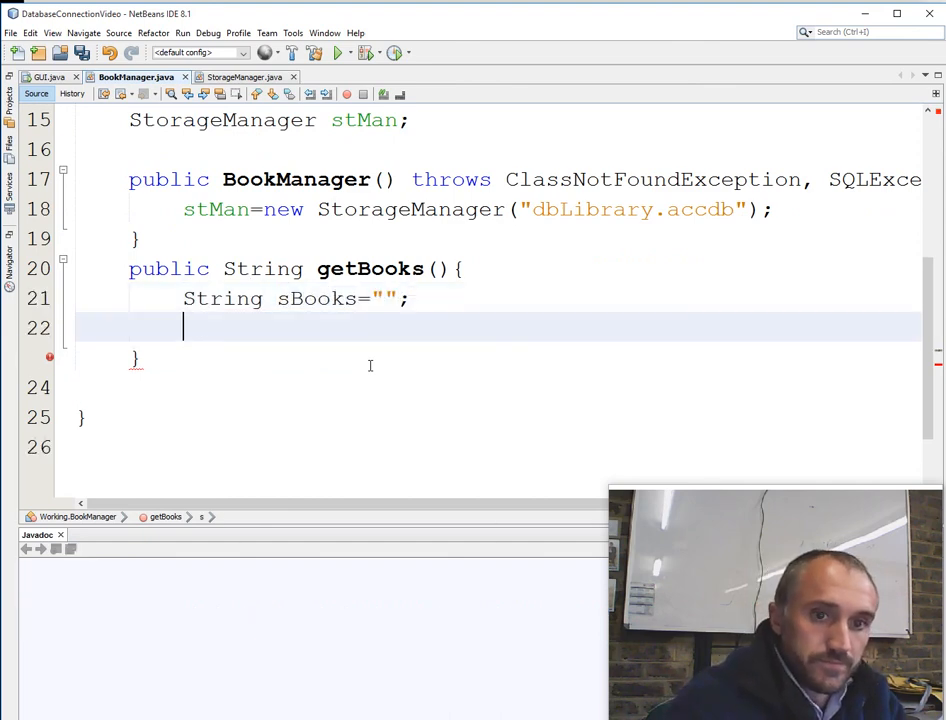
text(resultSet)
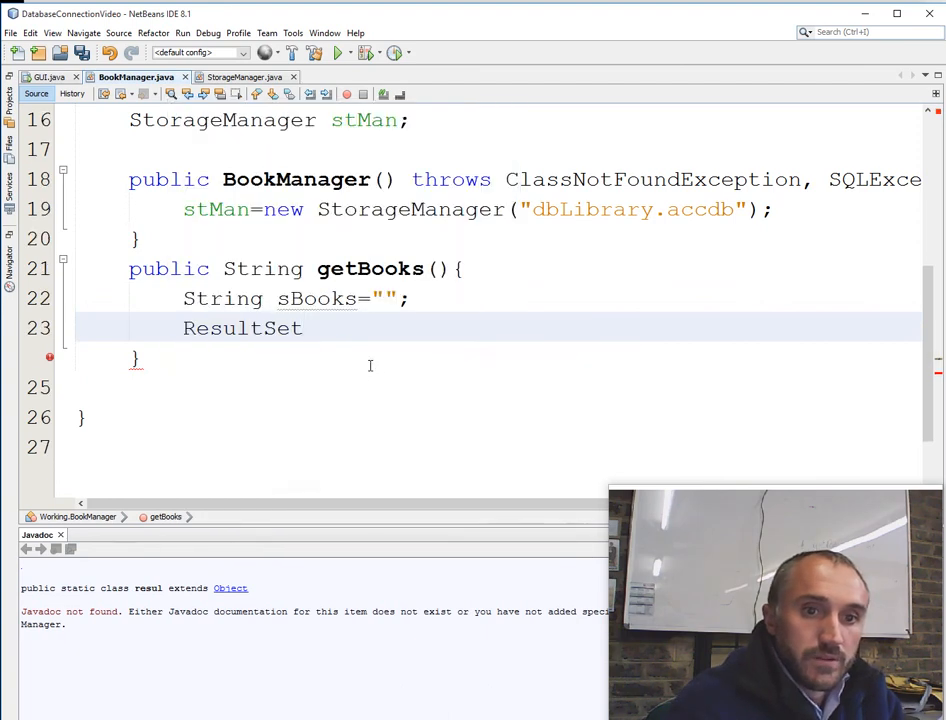
text(result=)
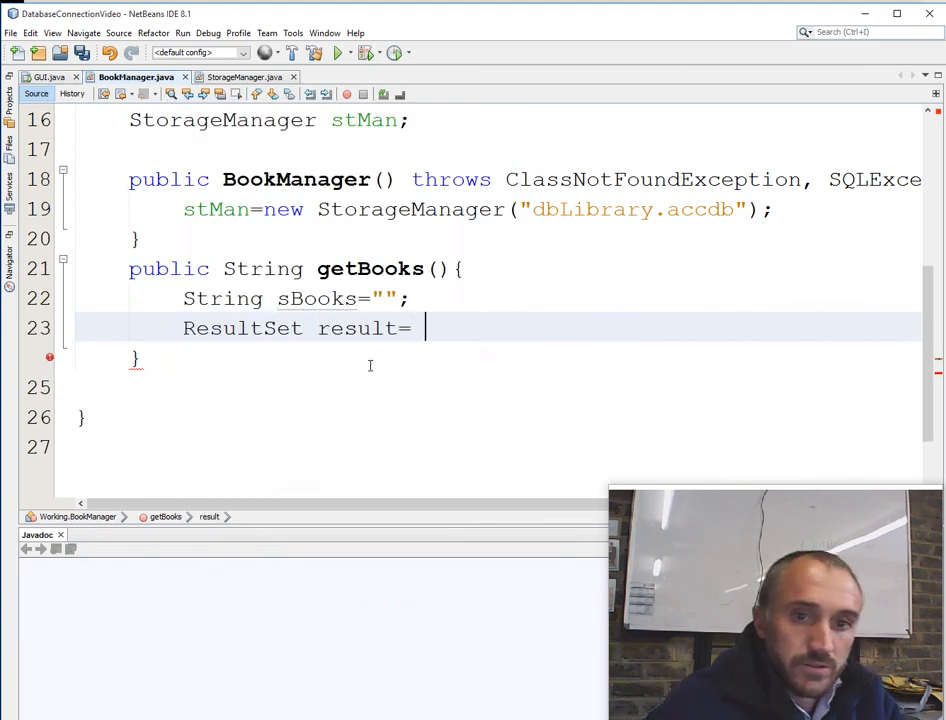
double_click(356, 328)
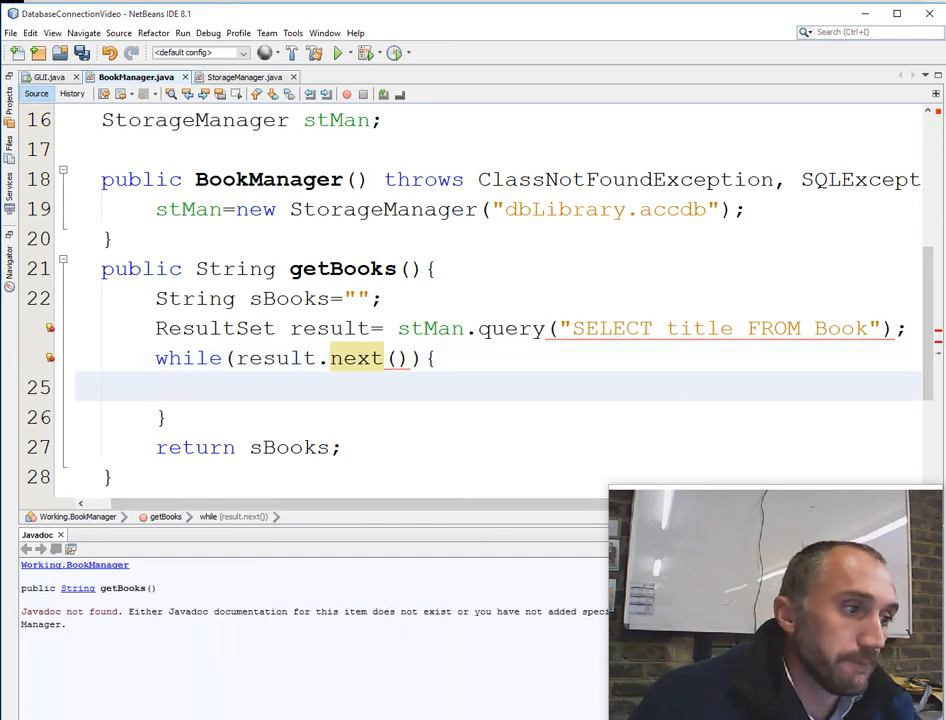
click(44, 76)
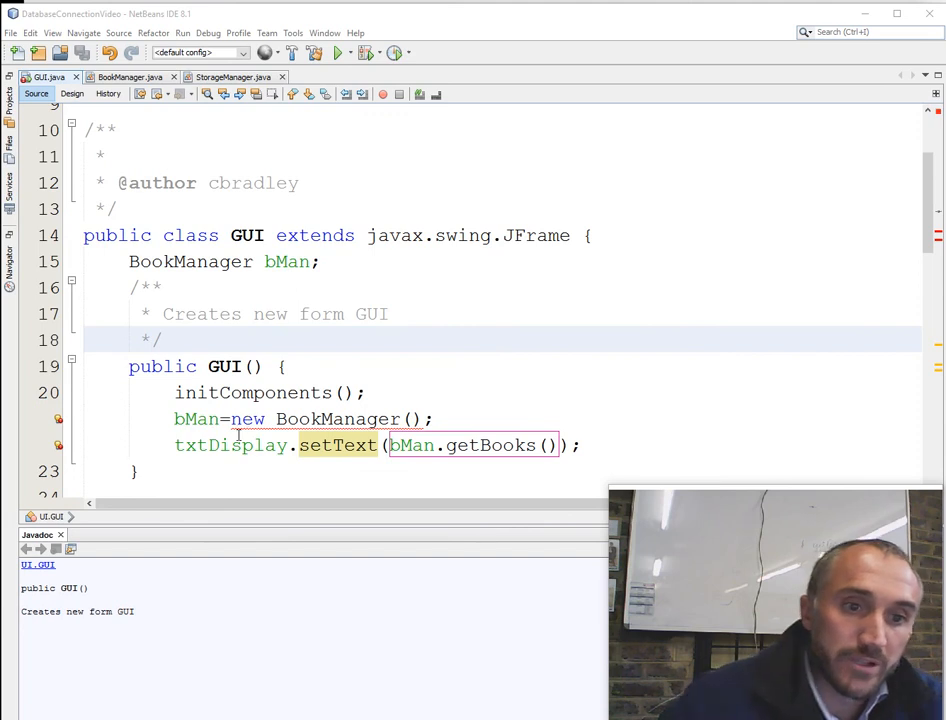
Step: Surround the bMan creation and getBooks display with try-catch for ClassNotFoundException and SQLException
click(60, 420)
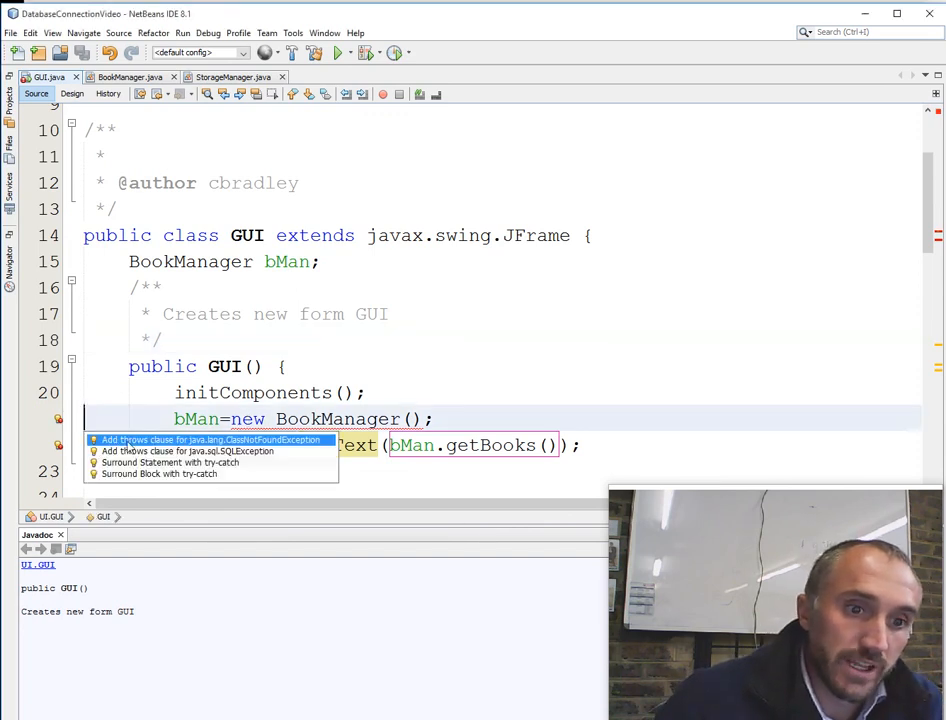
mouse_move(180, 462)
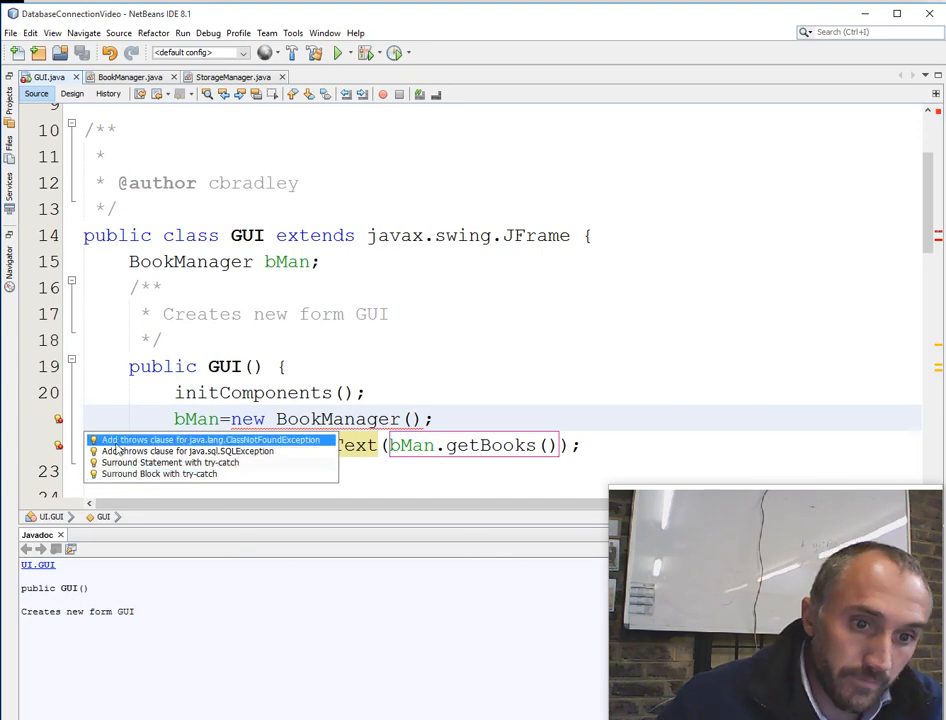
click(170, 472)
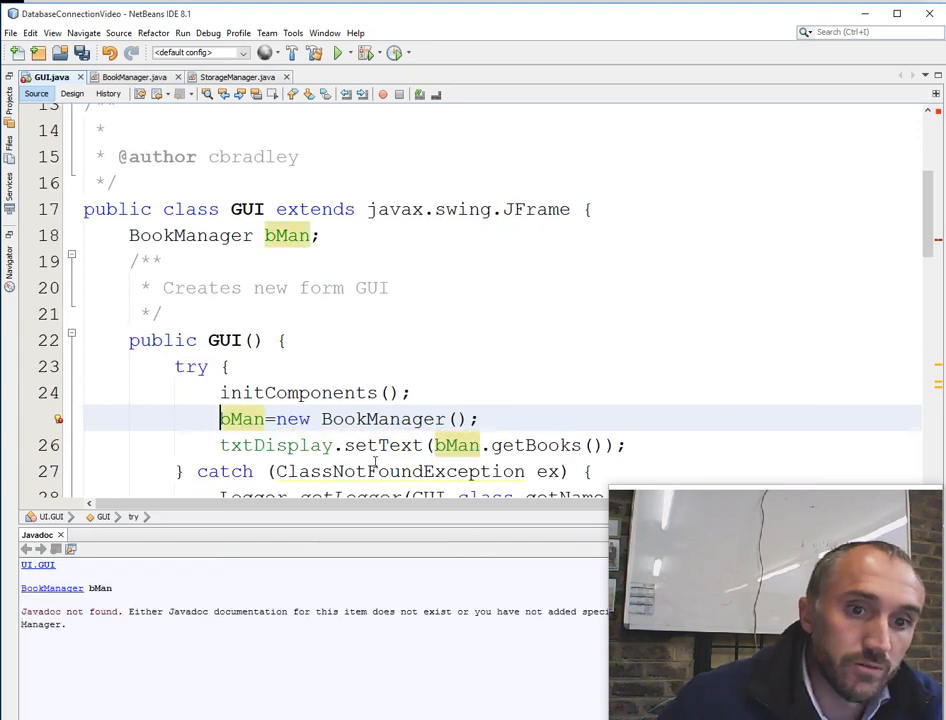
scroll(down, 3)
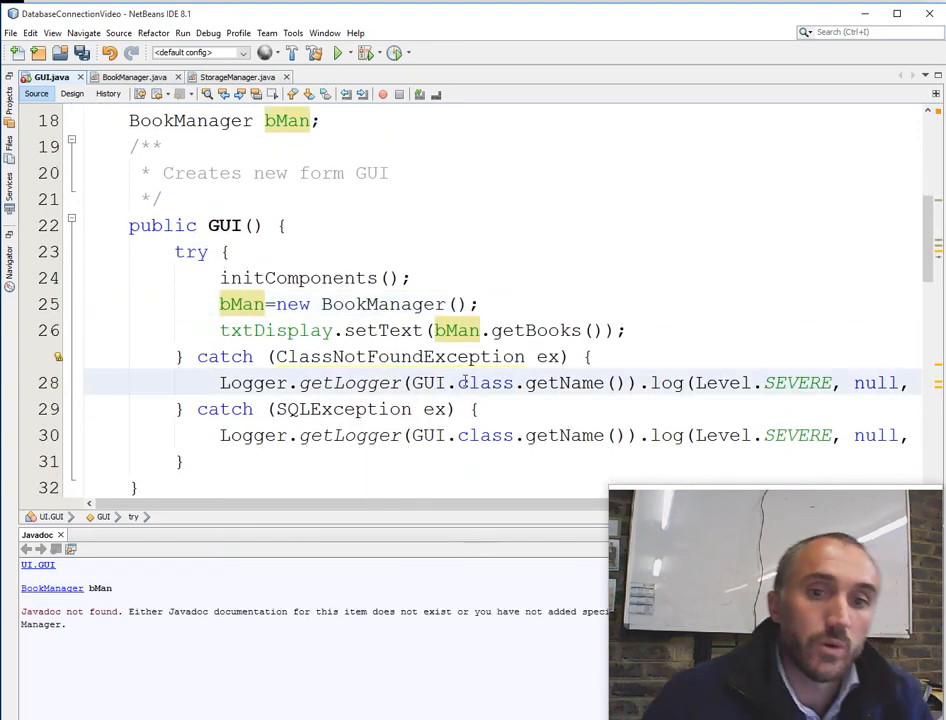